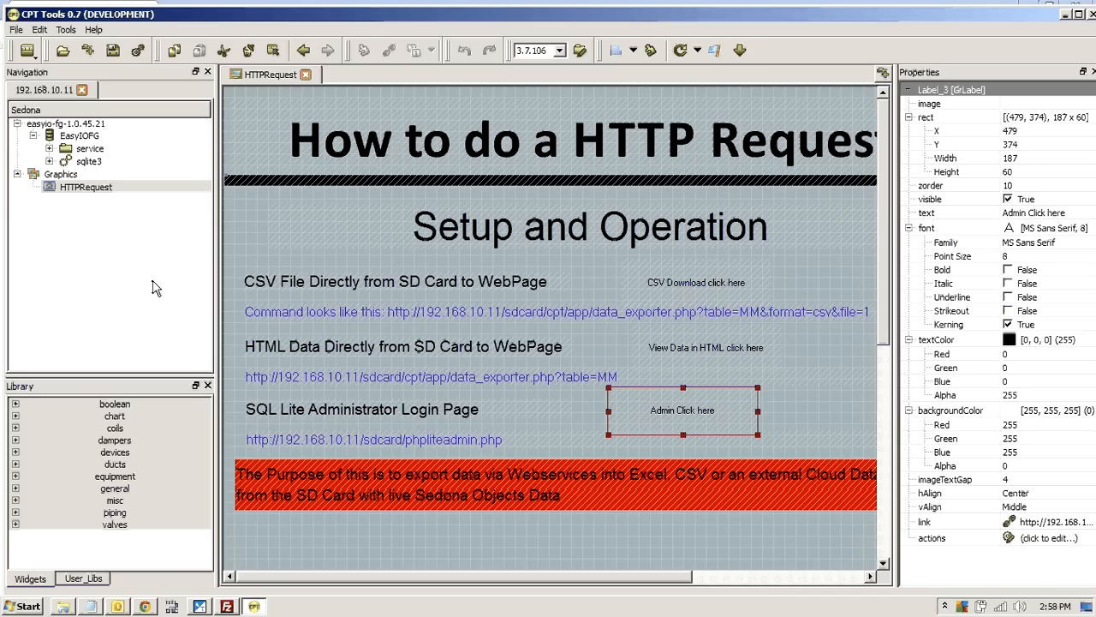
{"action": "mouse_move", "coordinate": [658, 323]}
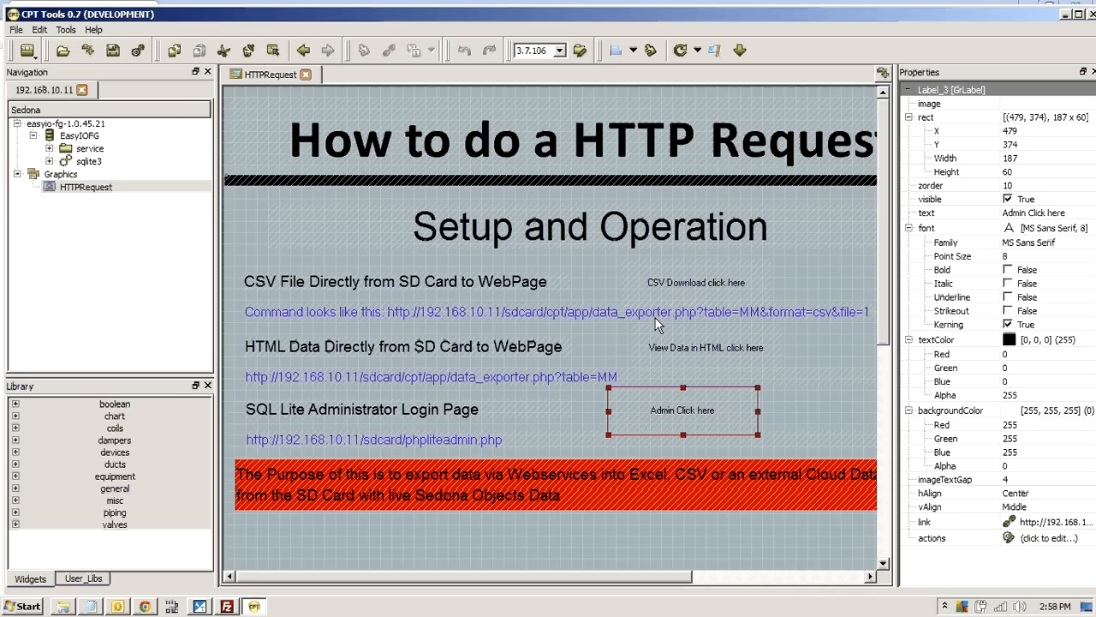
{"action": "mouse_move", "coordinate": [332, 215]}
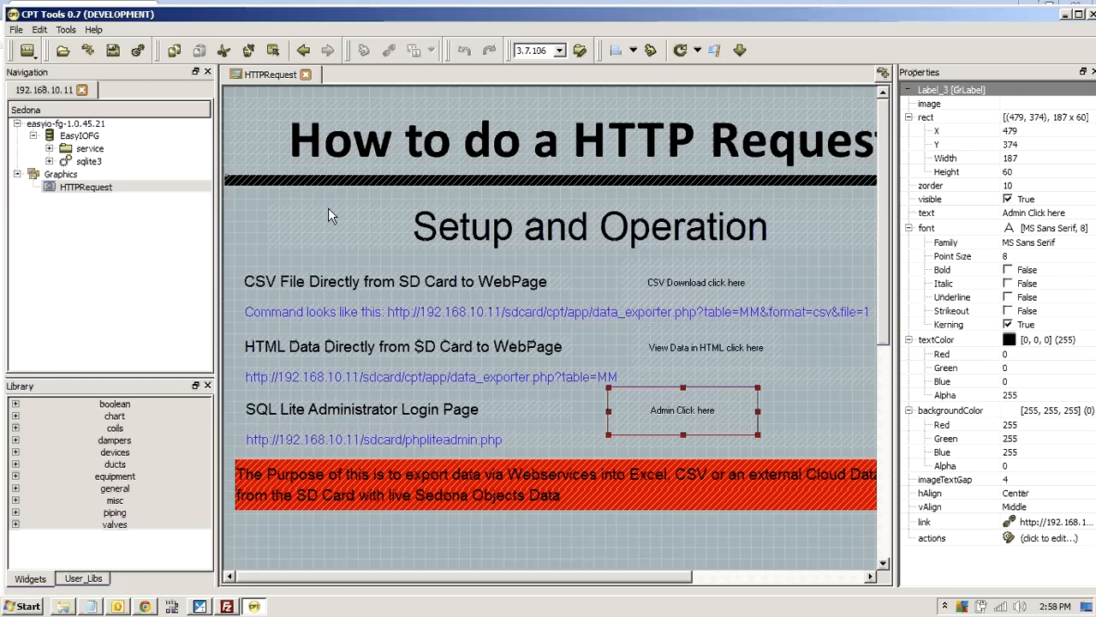
{"action": "mouse_move", "coordinate": [126, 191]}
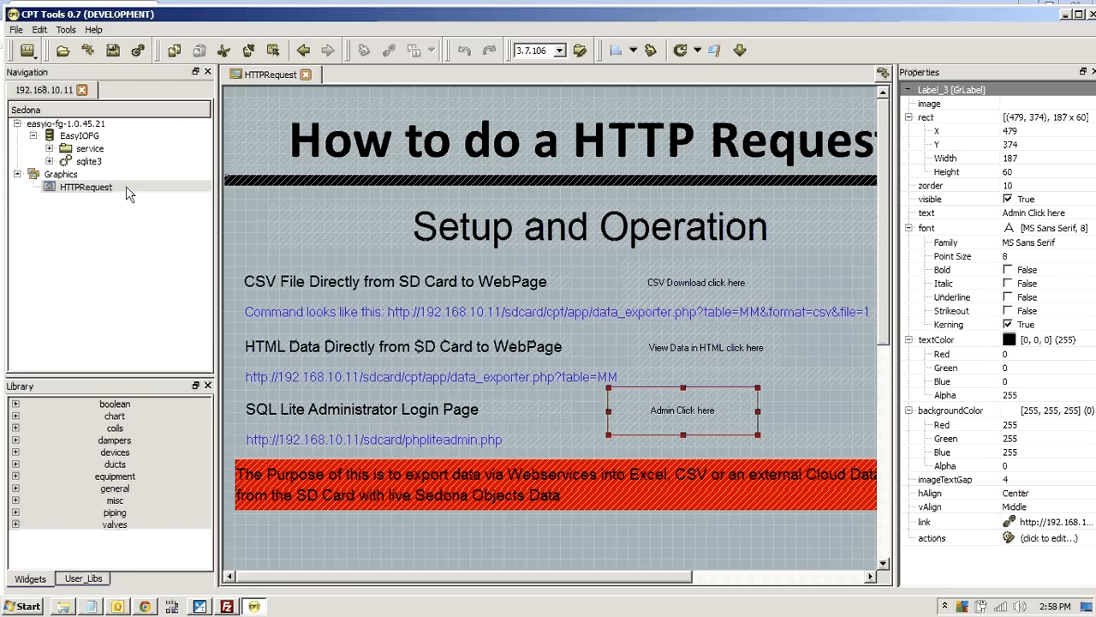
- Open EasyIOFG in the Navigation tree to show its service folder and sqlite3 service
{"action": "left_click", "coordinate": [77, 136]}
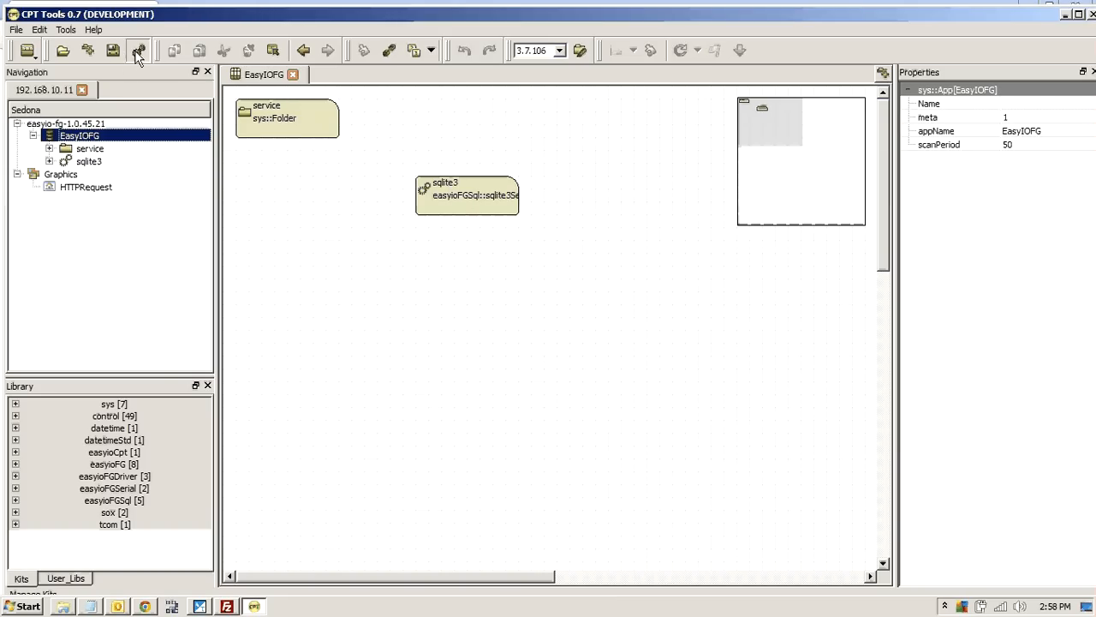
- Show the Kit Management tab listing sys, control and easyioFGSql kits with versions
{"action": "left_click", "coordinate": [138, 50]}
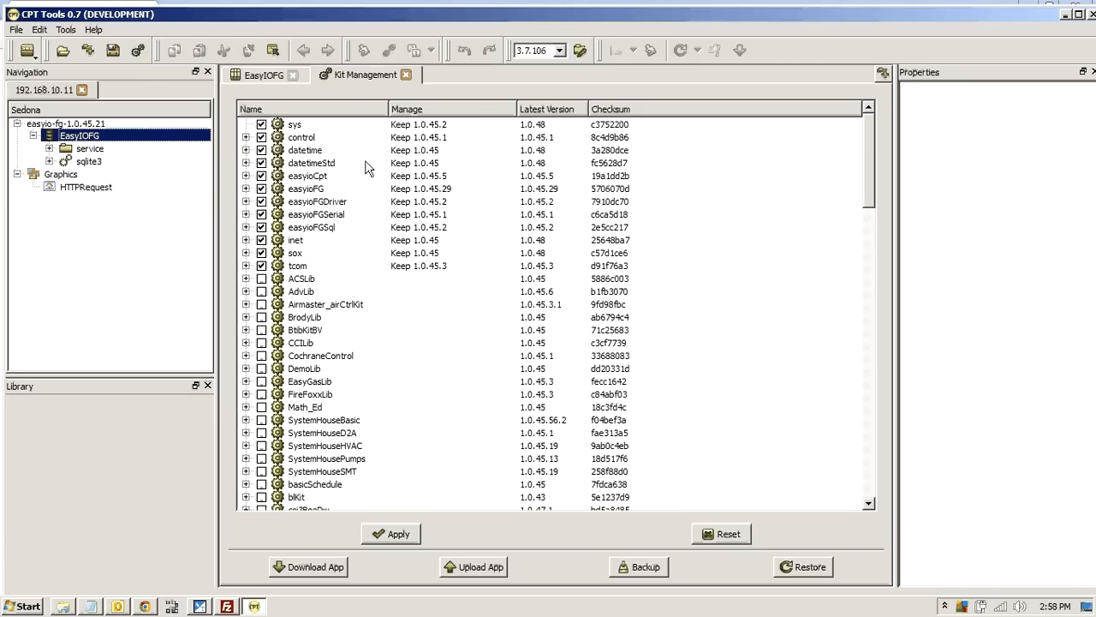
{"action": "mouse_move", "coordinate": [379, 221]}
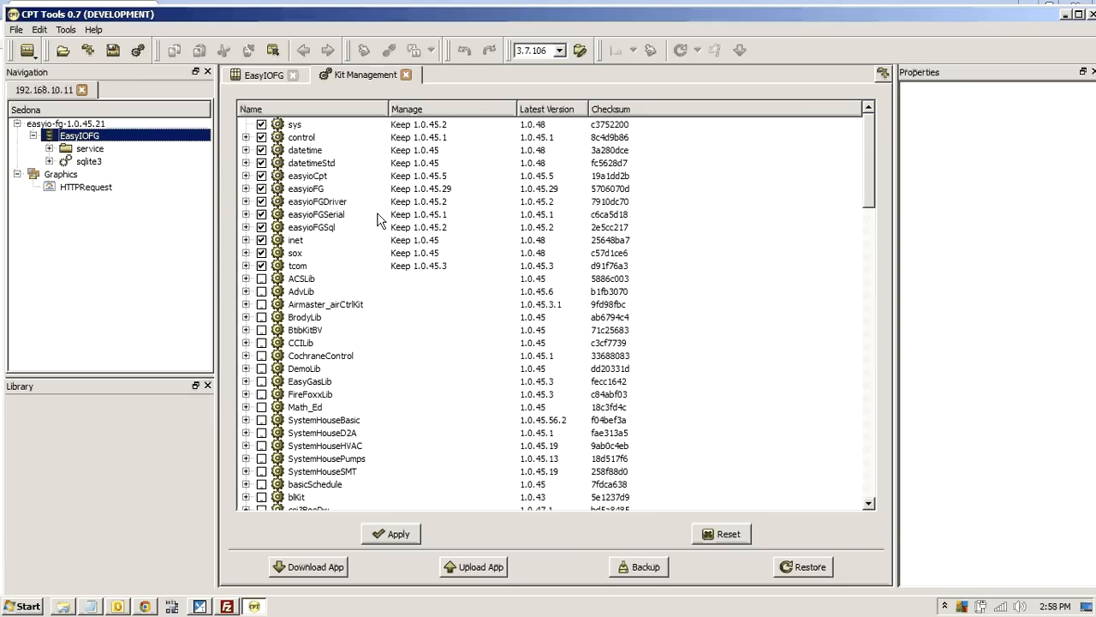
{"action": "mouse_move", "coordinate": [88, 162]}
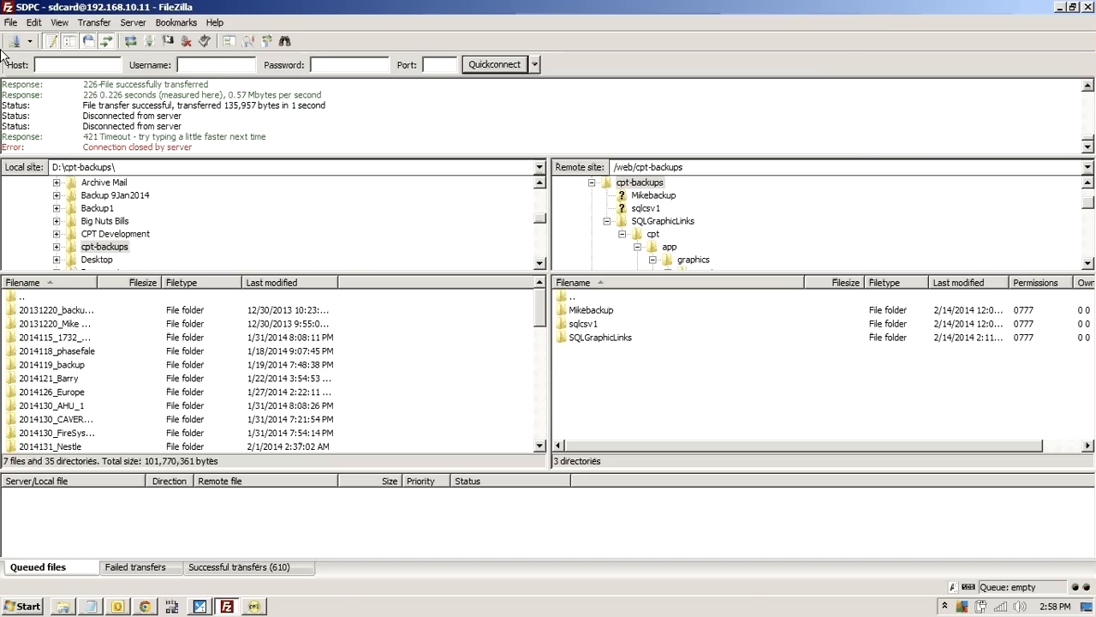
- Connect to SDPC in a new FileZilla tab and select easyio.db in /web
{"action": "left_click", "coordinate": [15, 42]}
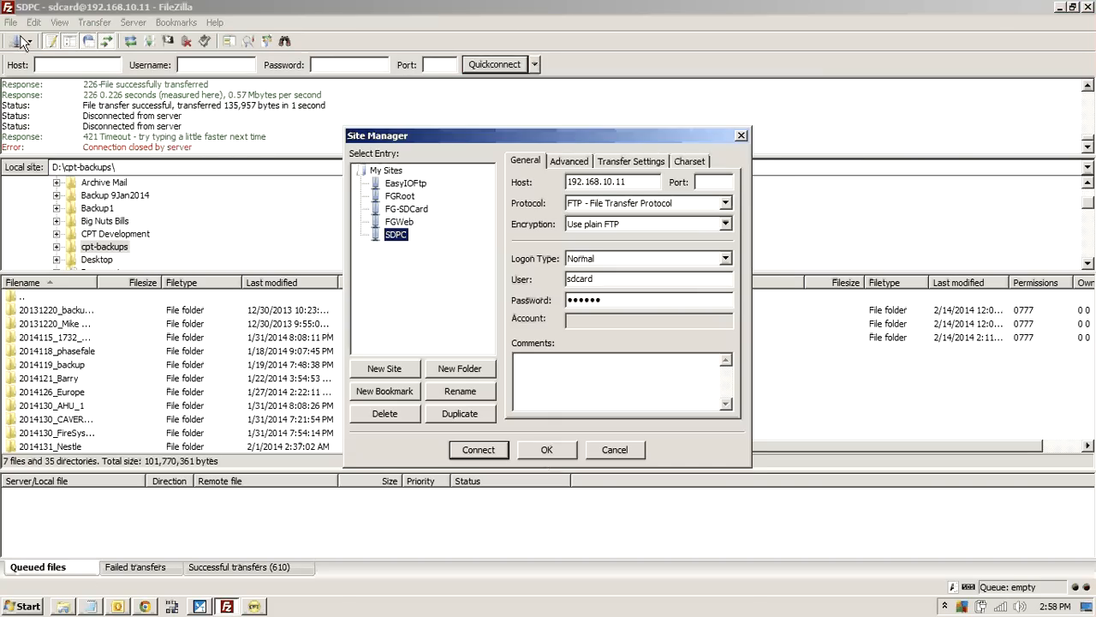
{"action": "left_click", "coordinate": [479, 450]}
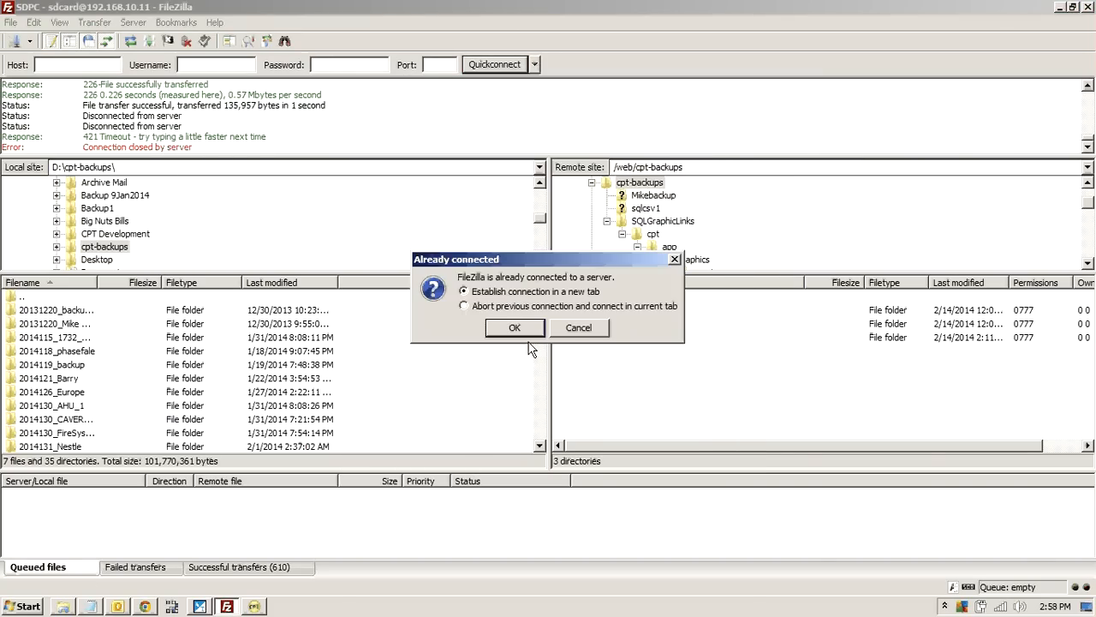
{"action": "left_click", "coordinate": [515, 327]}
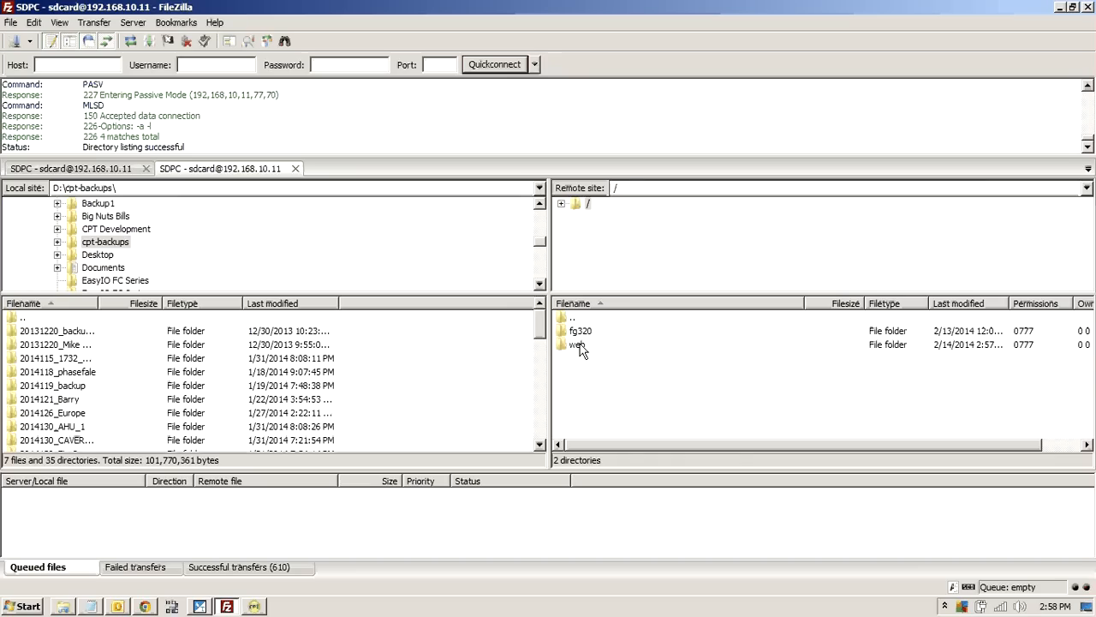
{"action": "double_click", "coordinate": [578, 346]}
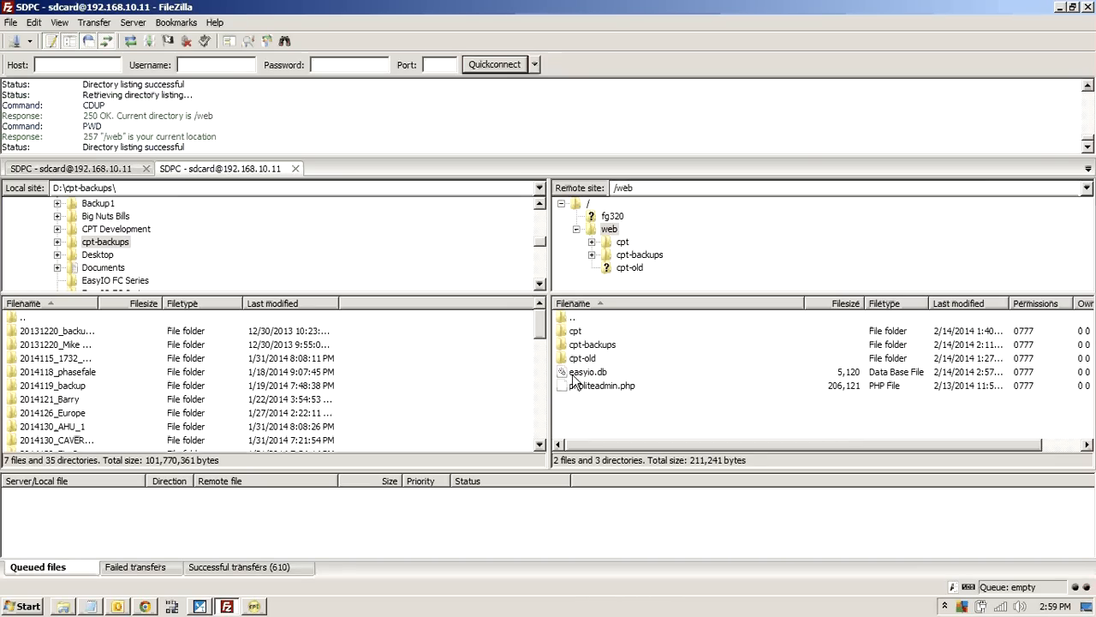
{"action": "left_click", "coordinate": [584, 371]}
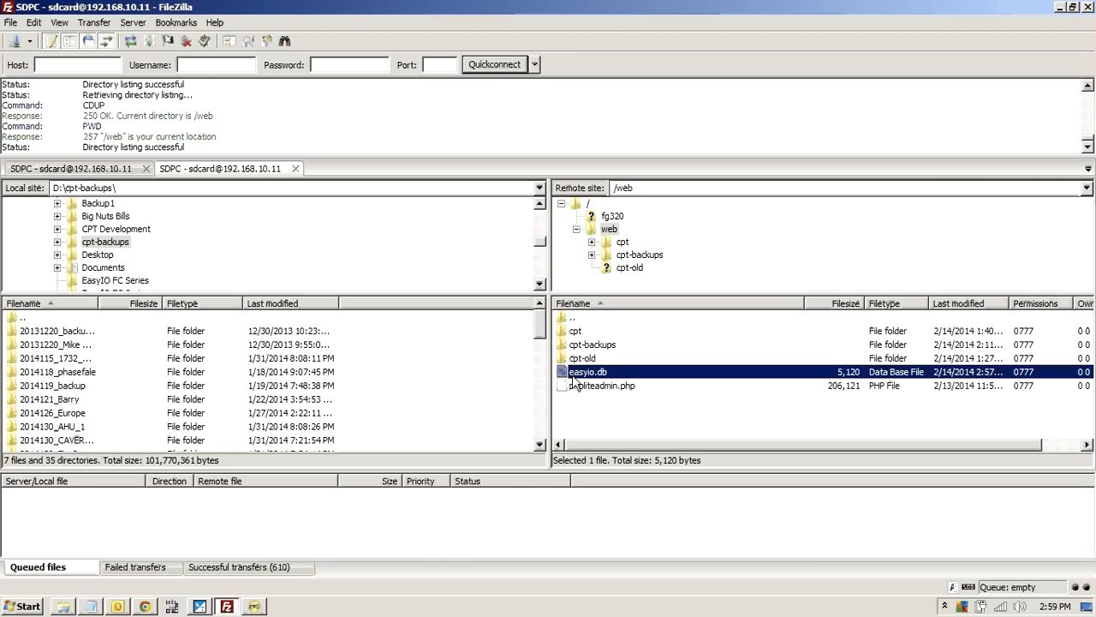
{"action": "mouse_move", "coordinate": [615, 394]}
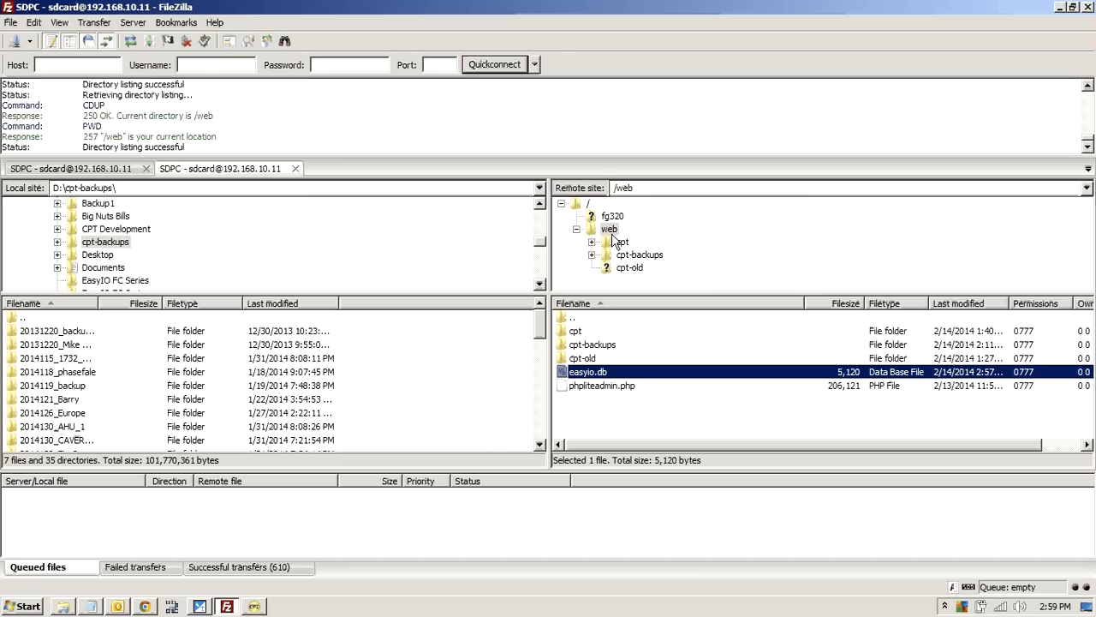
{"action": "left_click", "coordinate": [608, 229]}
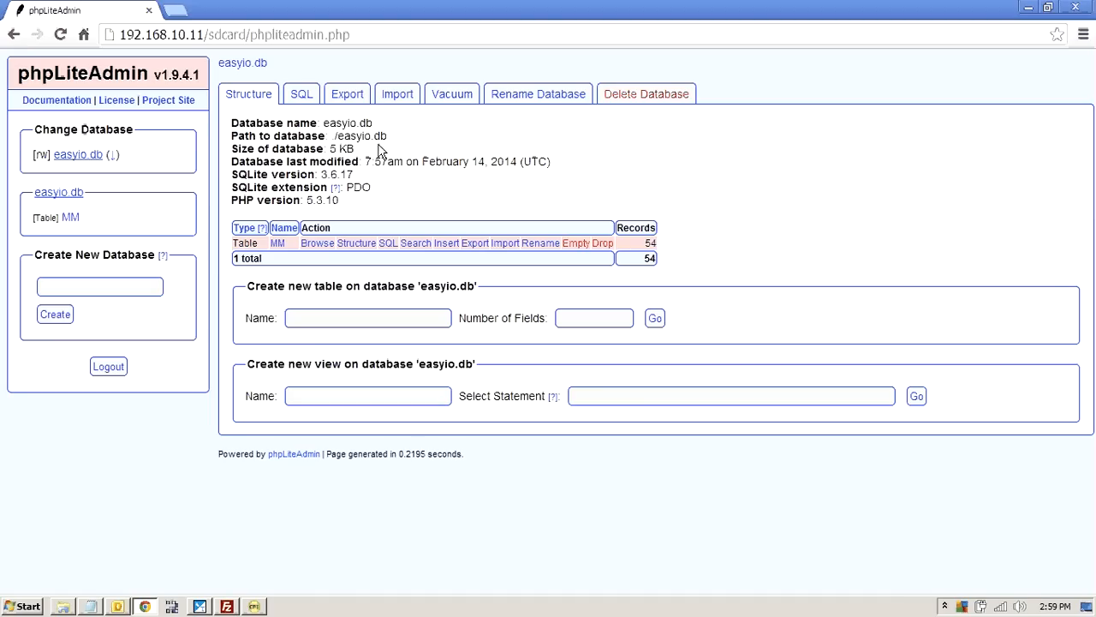
{"action": "mouse_move", "coordinate": [158, 167]}
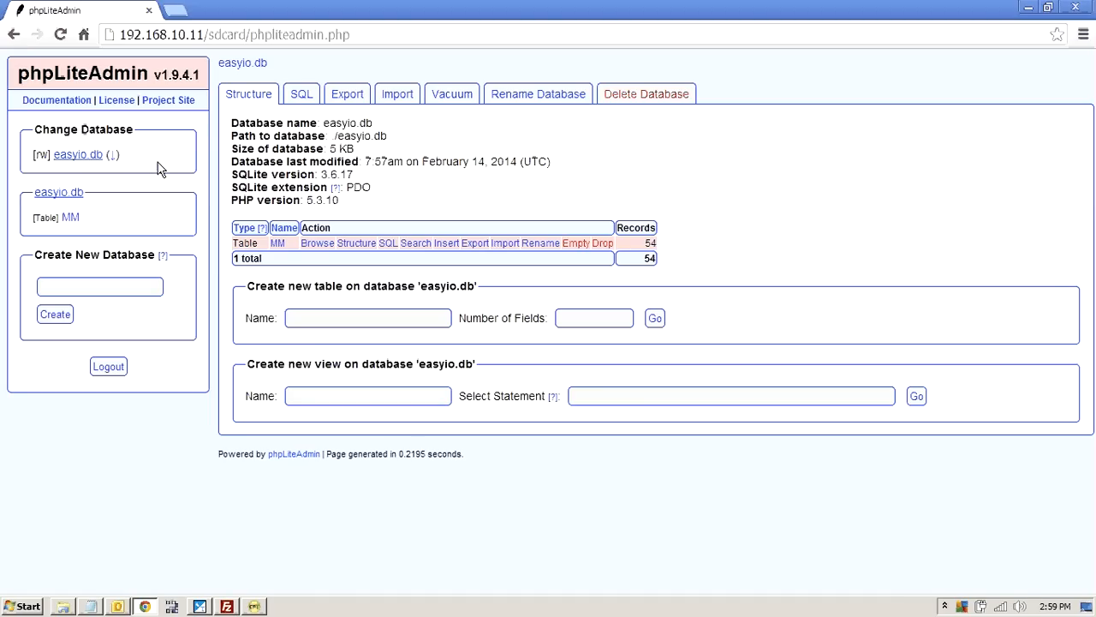
{"action": "mouse_move", "coordinate": [70, 217]}
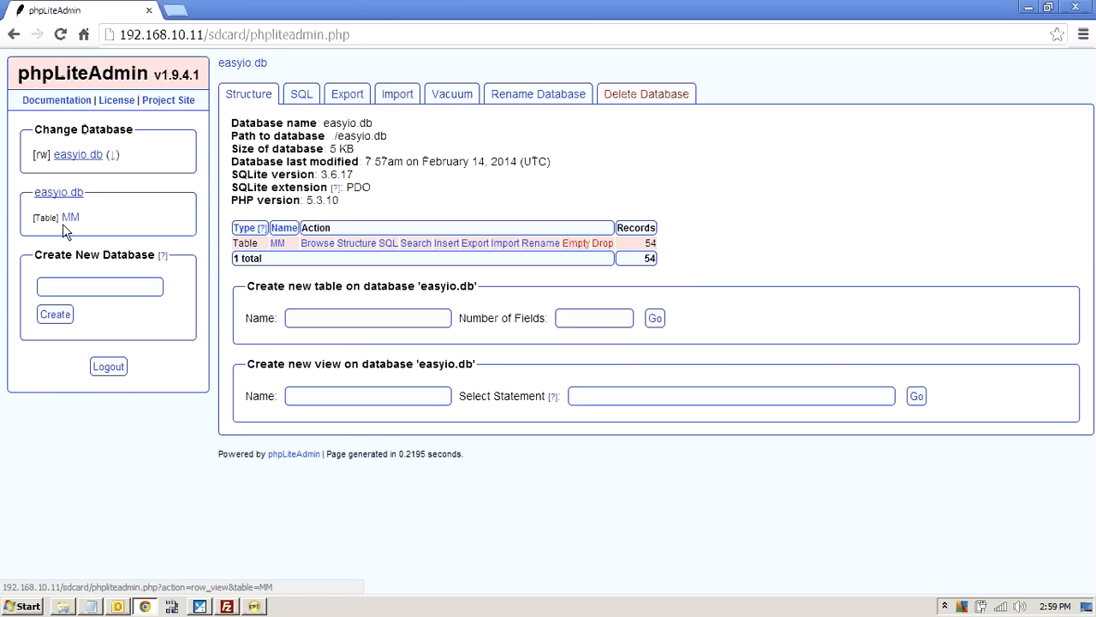
{"action": "mouse_move", "coordinate": [205, 554]}
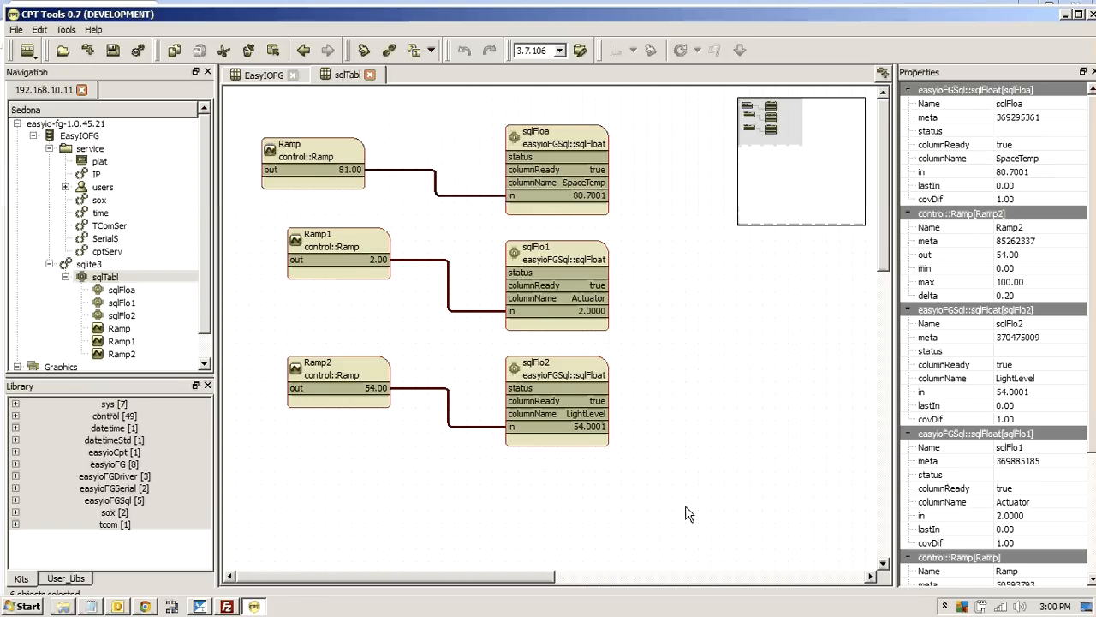
- Reach Add Object > easyioFGSql > sqlTable from the sqlite3 wiresheet's context menu
{"action": "right_click", "coordinate": [531, 137]}
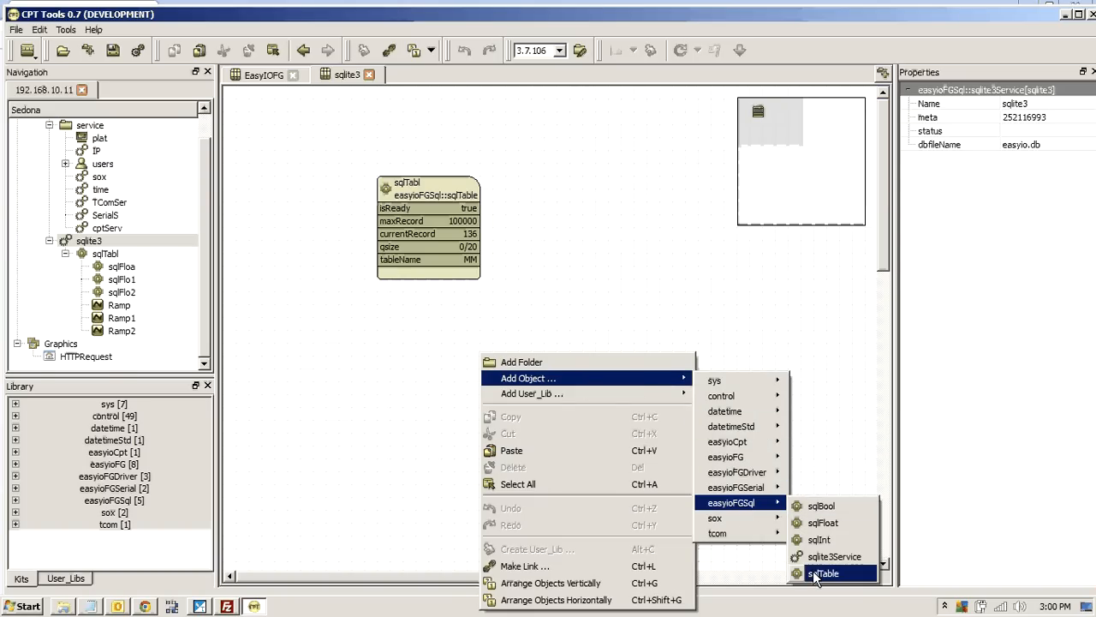
- Add sqlTab1 under sqlite3 with tableNameBuf TheBeast and enable set to true
{"action": "left_click", "coordinate": [825, 570]}
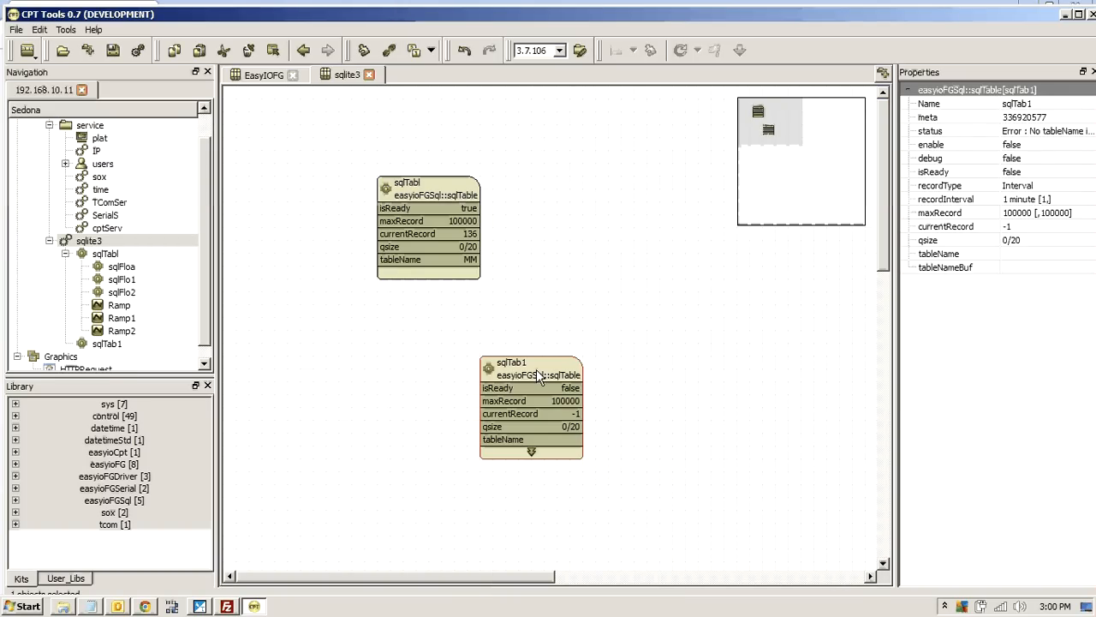
{"action": "mouse_move", "coordinate": [1049, 229]}
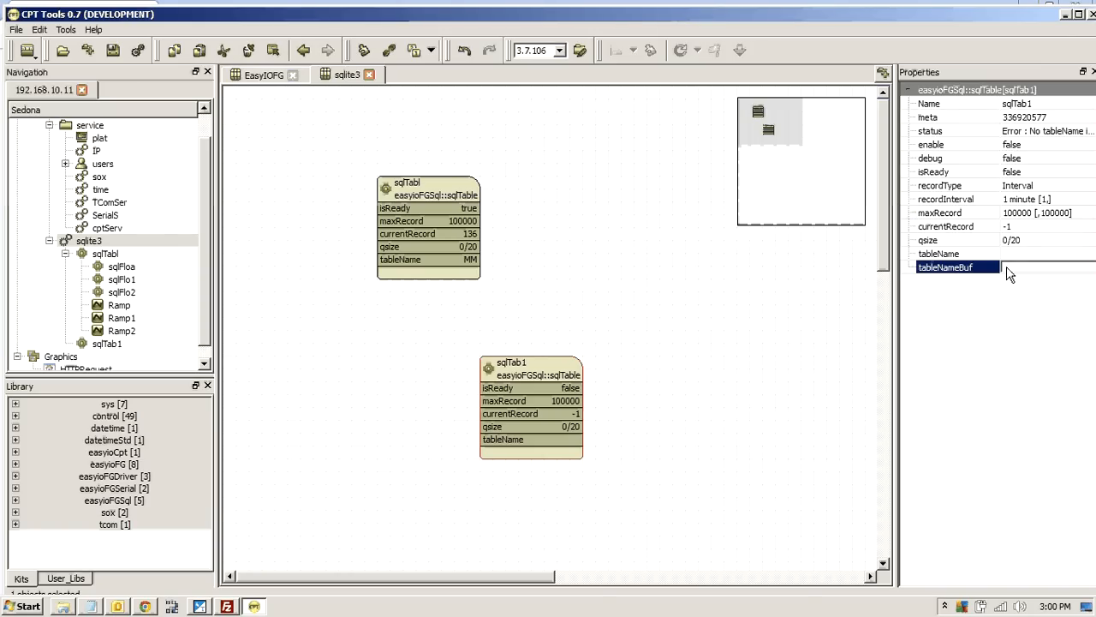
{"action": "type", "text": "TheBel"}
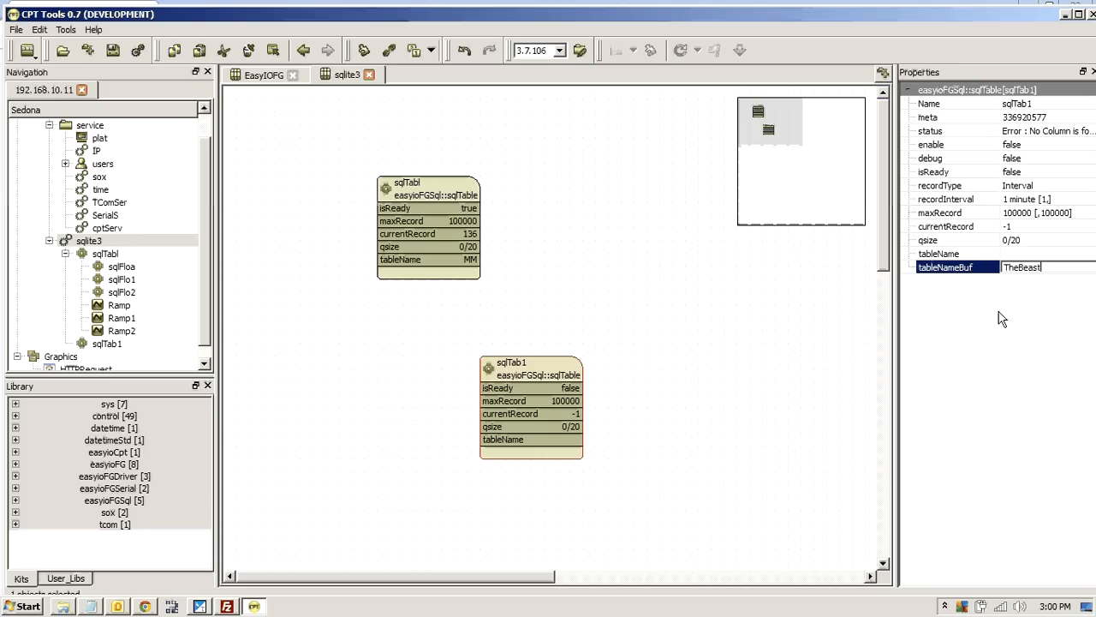
{"action": "mouse_move", "coordinate": [1041, 249]}
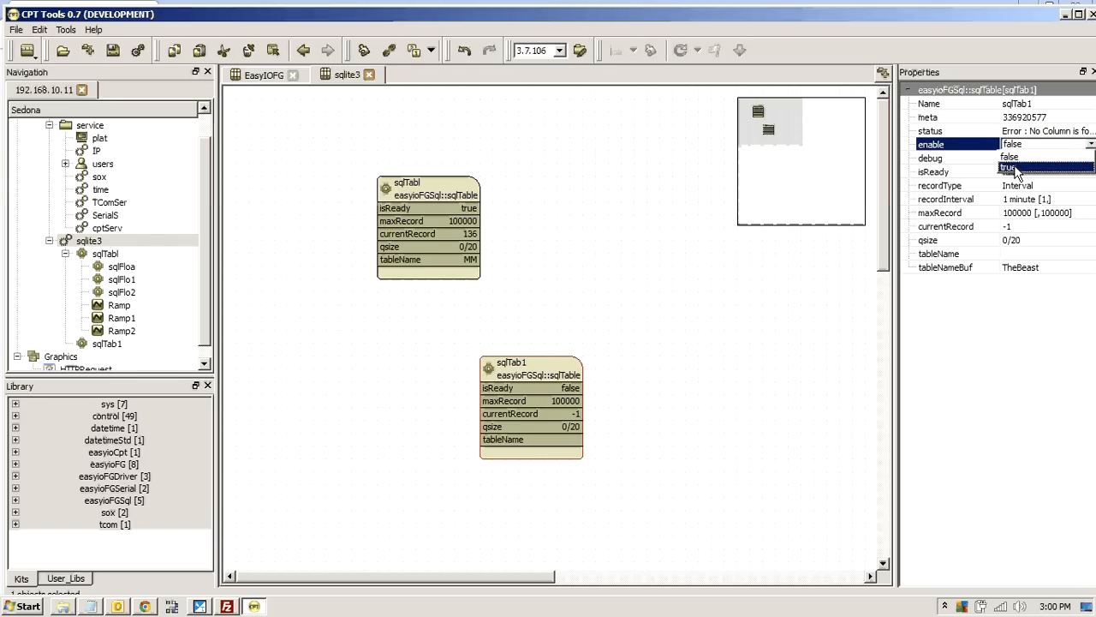
{"action": "left_click", "coordinate": [1009, 172]}
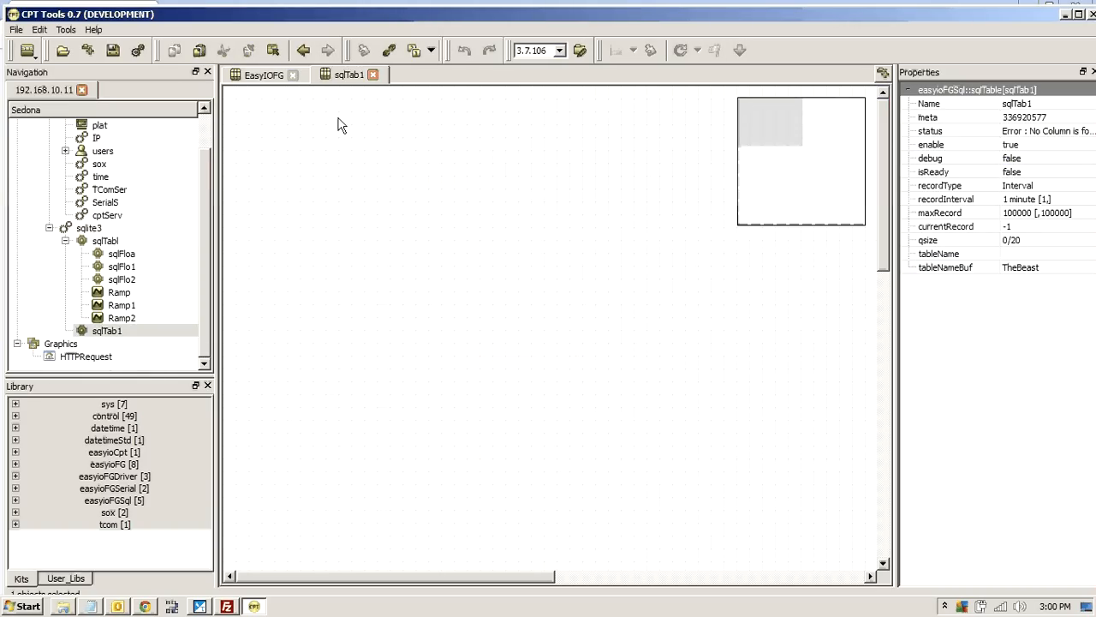
{"action": "mouse_move", "coordinate": [363, 226]}
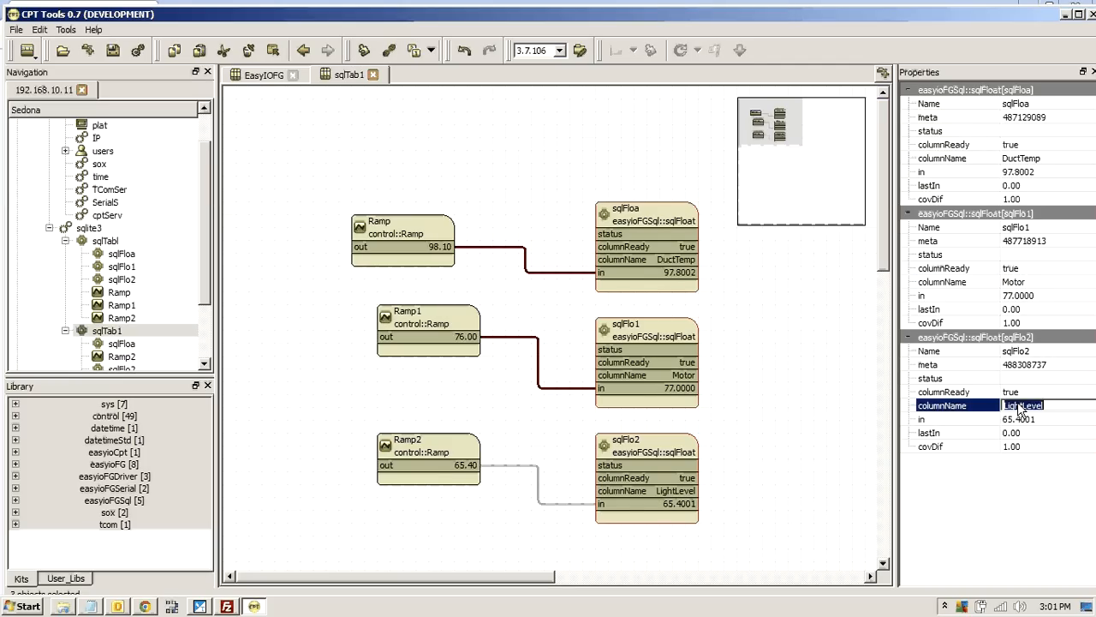
- Enter Power as a sqlFloat columnName in sqlTab1
{"action": "type", "text": "Power"}
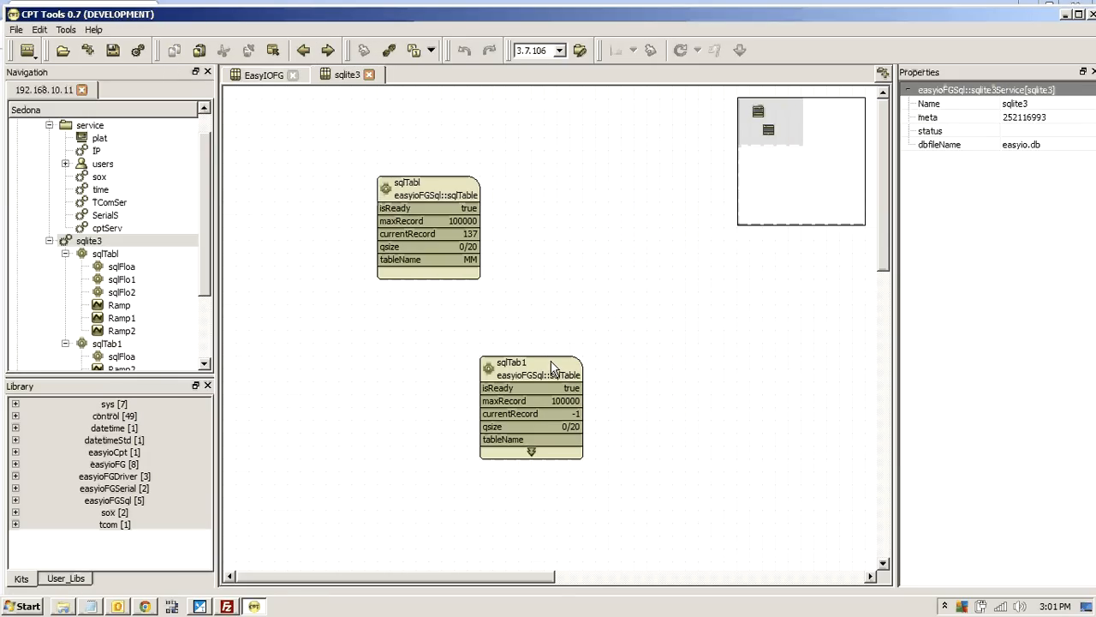
- Run syncStructure on sqlTab1 so tableName becomes TheBeast, then switch to Chrome
{"action": "right_click", "coordinate": [552, 368]}
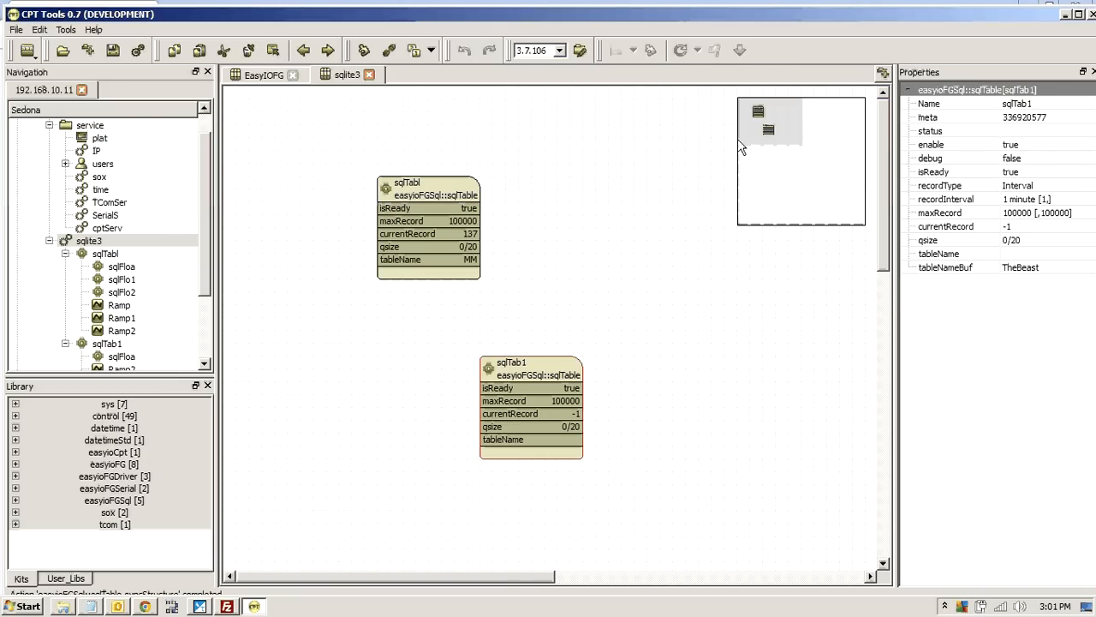
{"action": "right_click", "coordinate": [717, 151]}
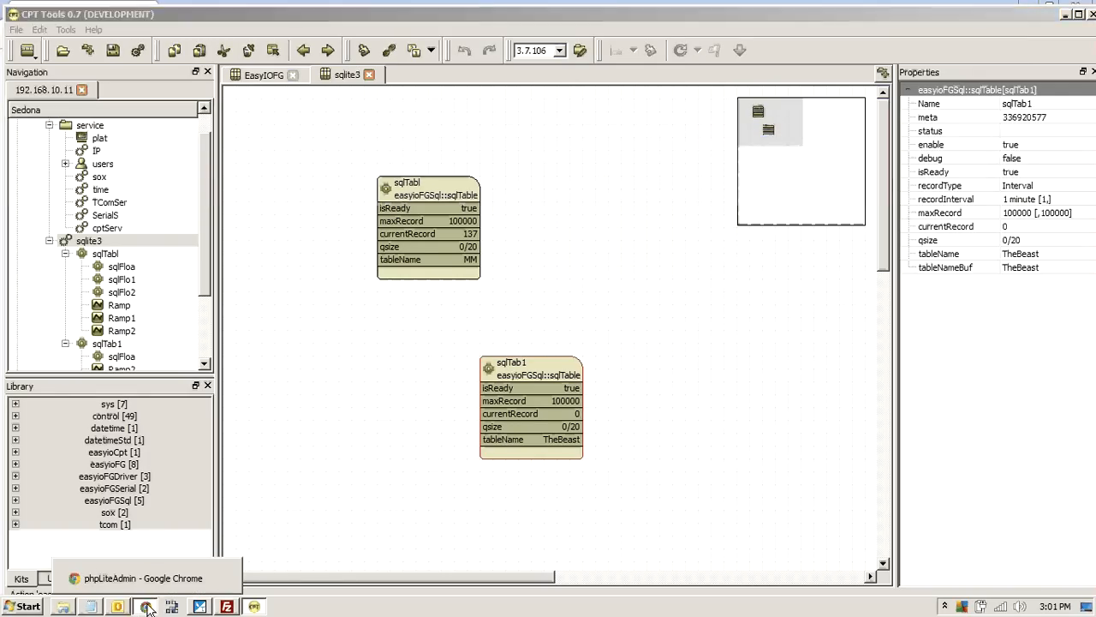
{"action": "left_click", "coordinate": [144, 606]}
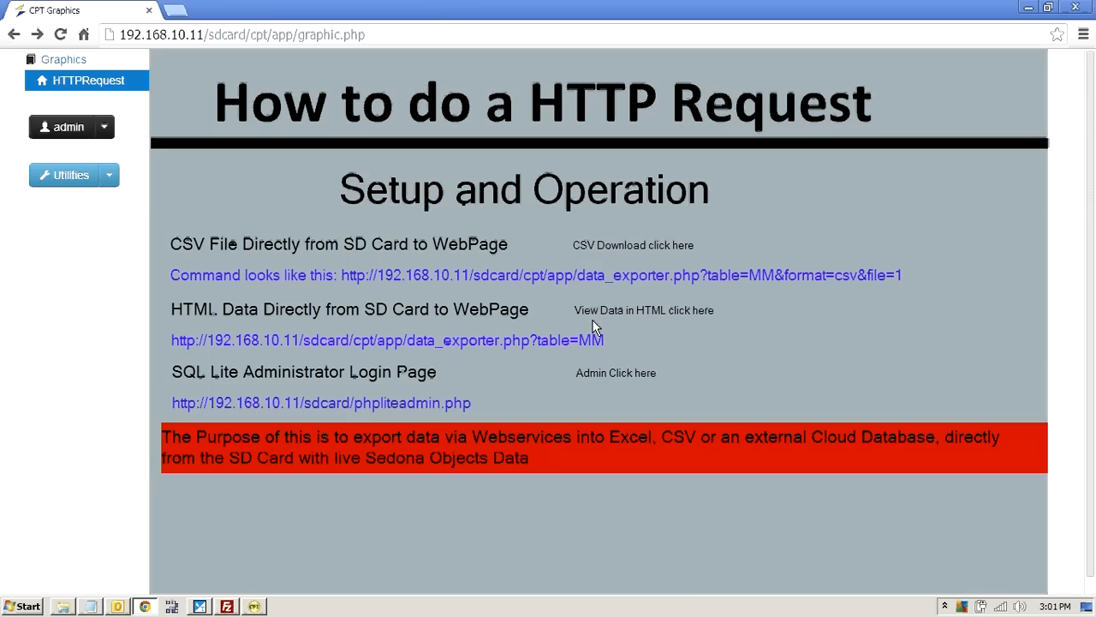
{"action": "mouse_move", "coordinate": [586, 376]}
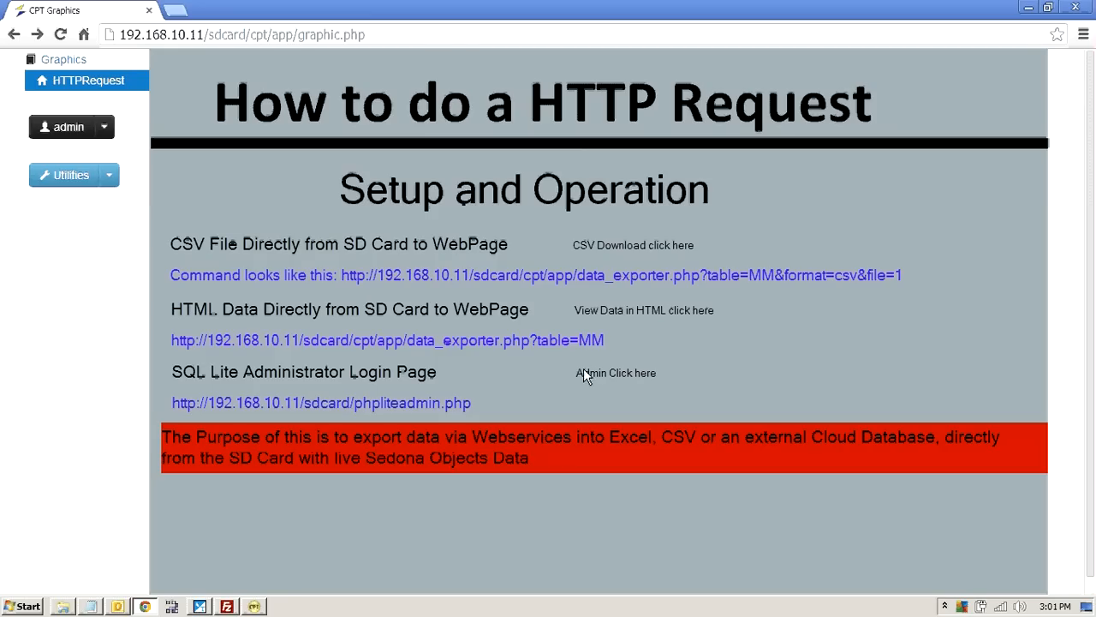
{"action": "mouse_move", "coordinate": [634, 381]}
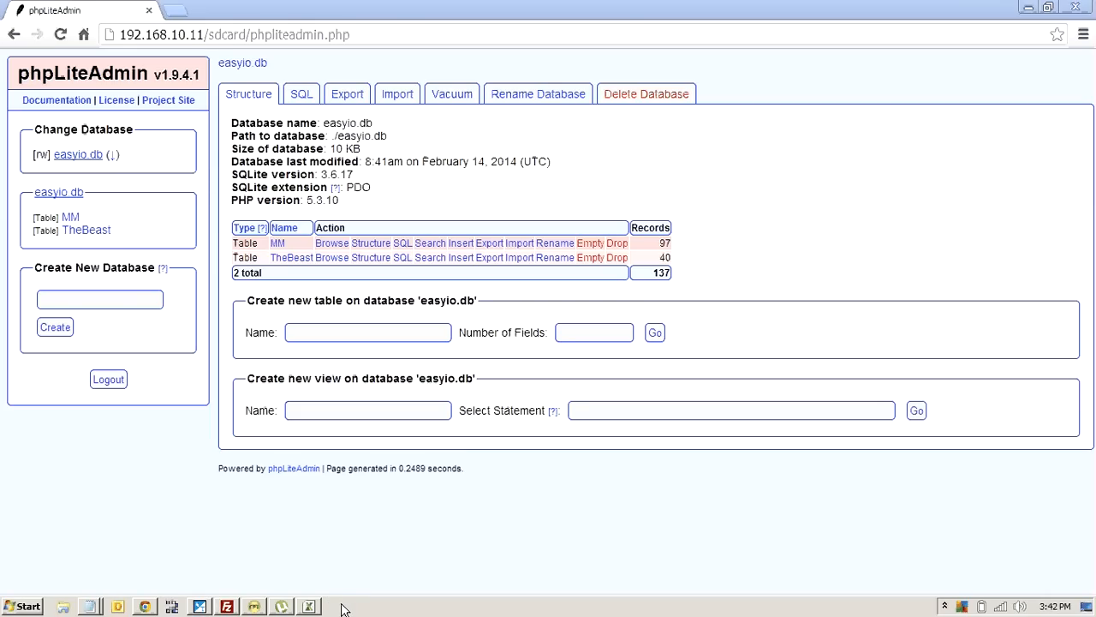
{"action": "mouse_move", "coordinate": [291, 264]}
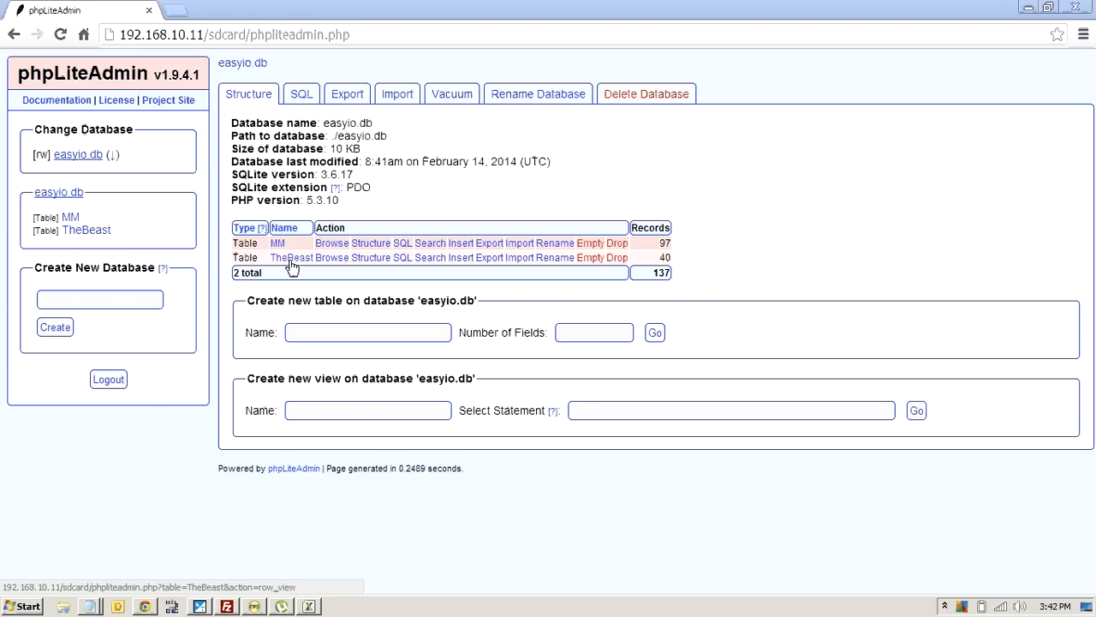
{"action": "mouse_move", "coordinate": [491, 192]}
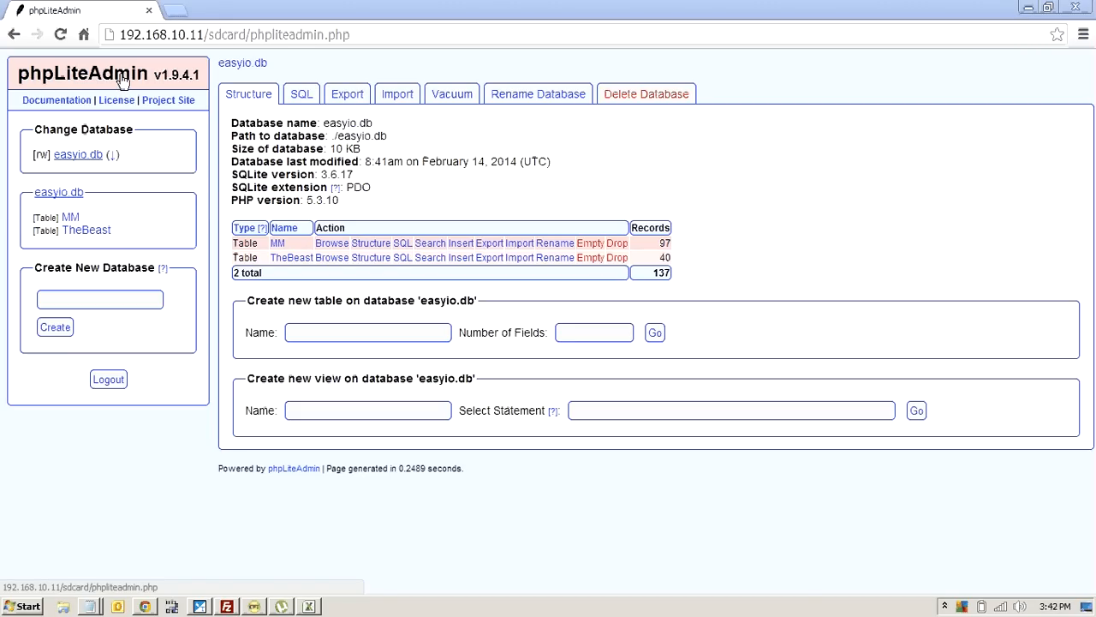
{"action": "mouse_move", "coordinate": [473, 120]}
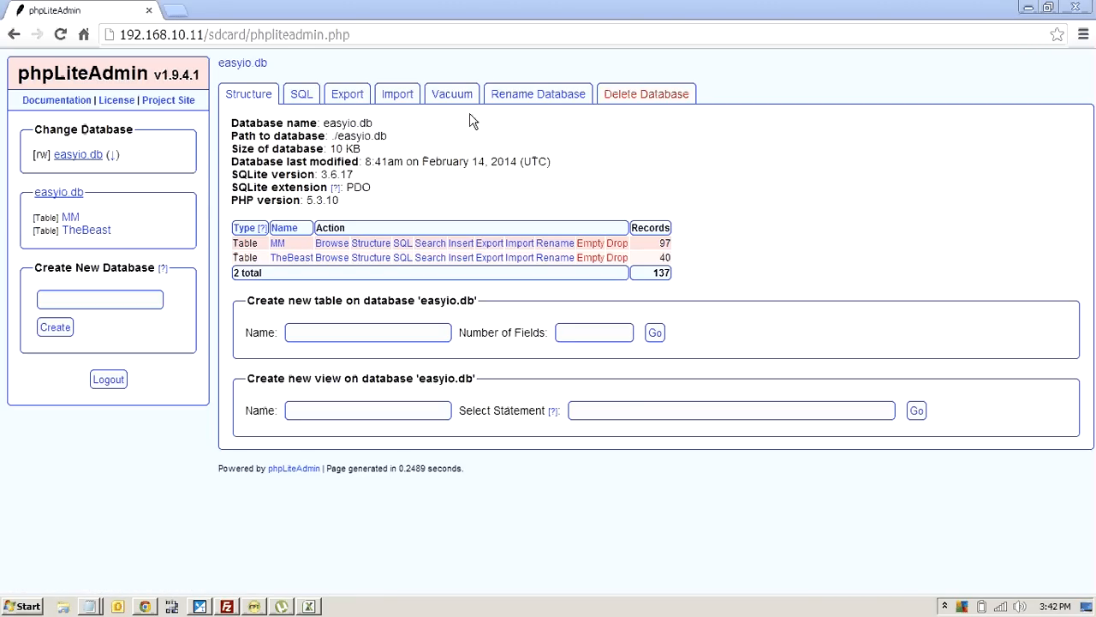
{"action": "mouse_move", "coordinate": [210, 118]}
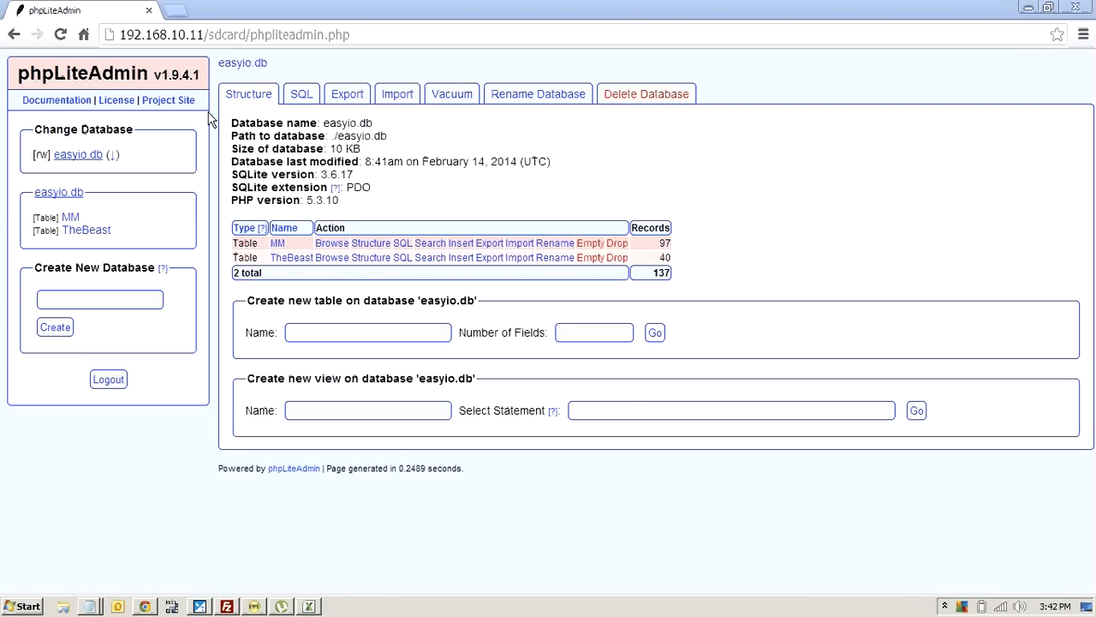
{"action": "mouse_move", "coordinate": [266, 62]}
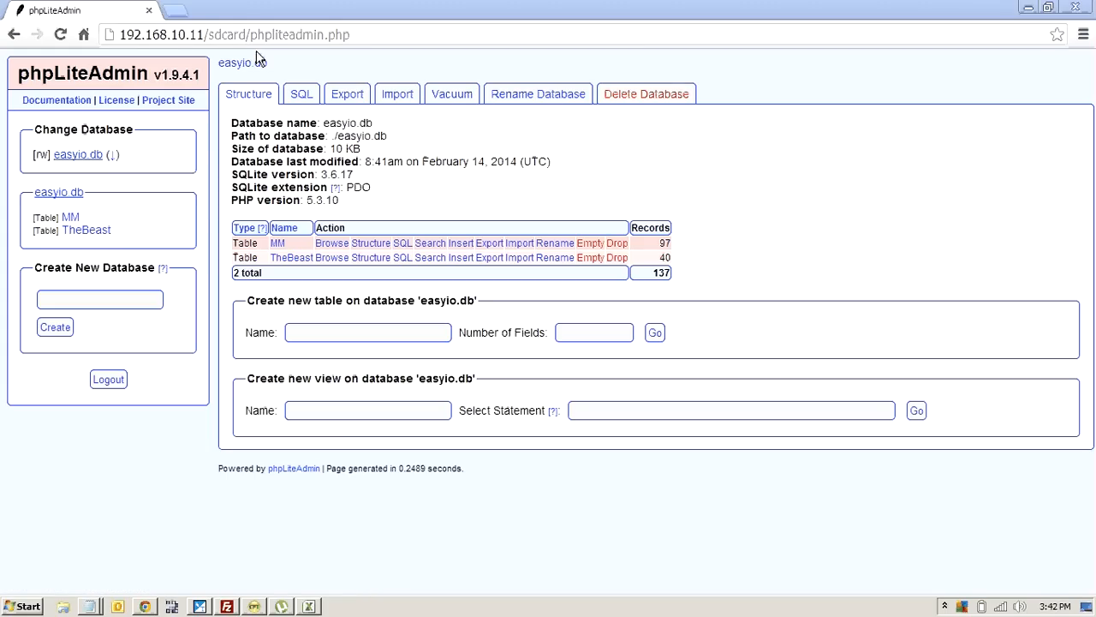
{"action": "mouse_move", "coordinate": [1084, 38]}
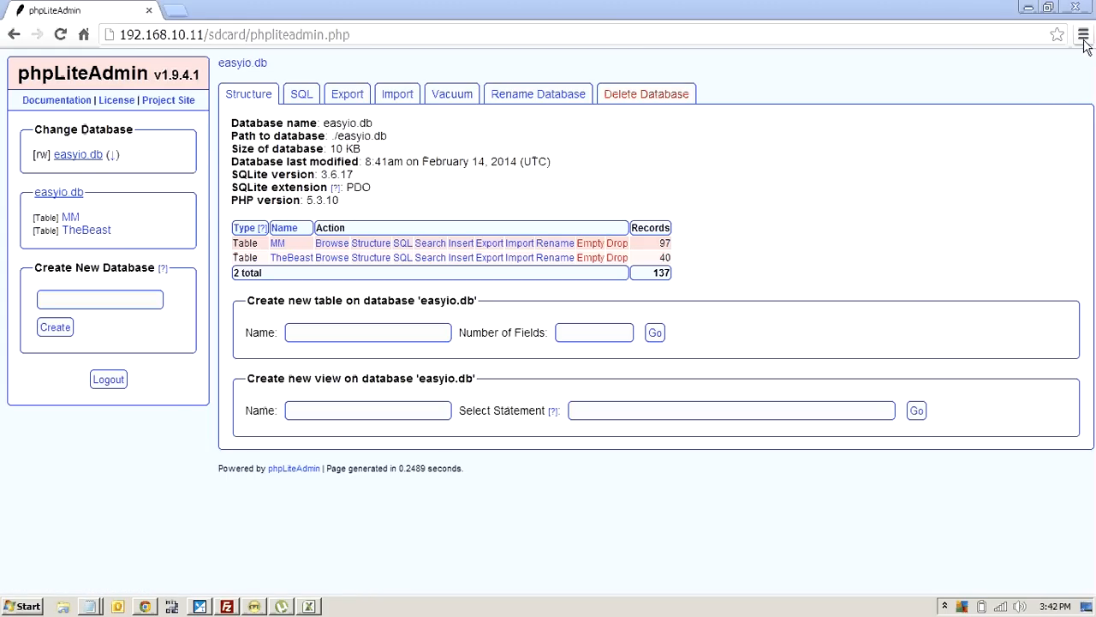
- Check MM and TheBeast in phpLiteAdmin, toggle Chrome's menu, then return to CPT Tools
{"action": "left_click", "coordinate": [1084, 34]}
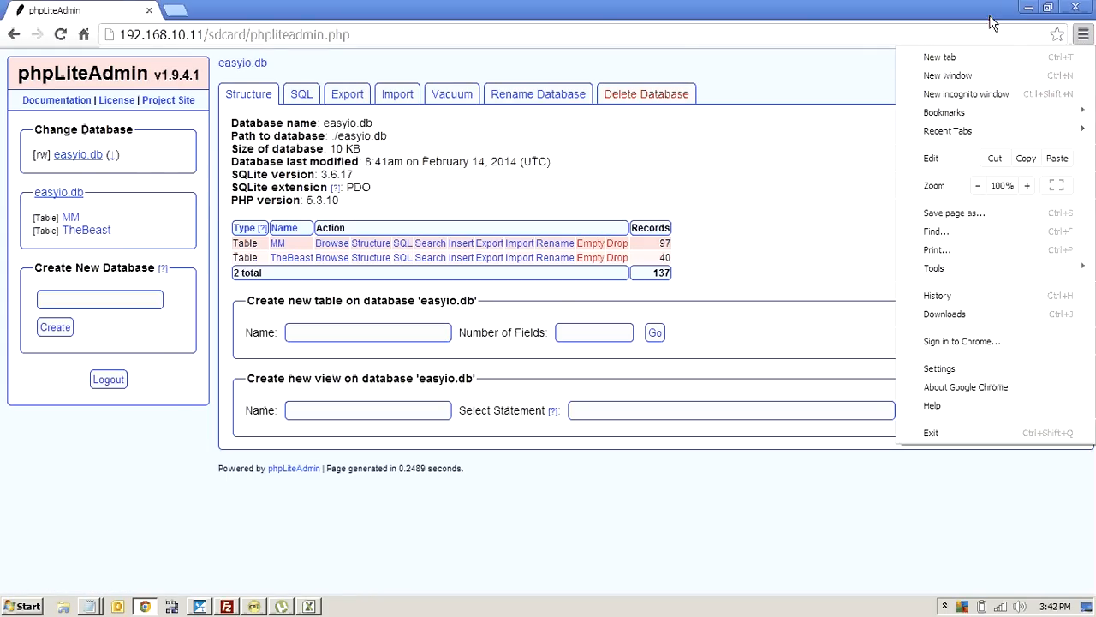
{"action": "mouse_move", "coordinate": [983, 11]}
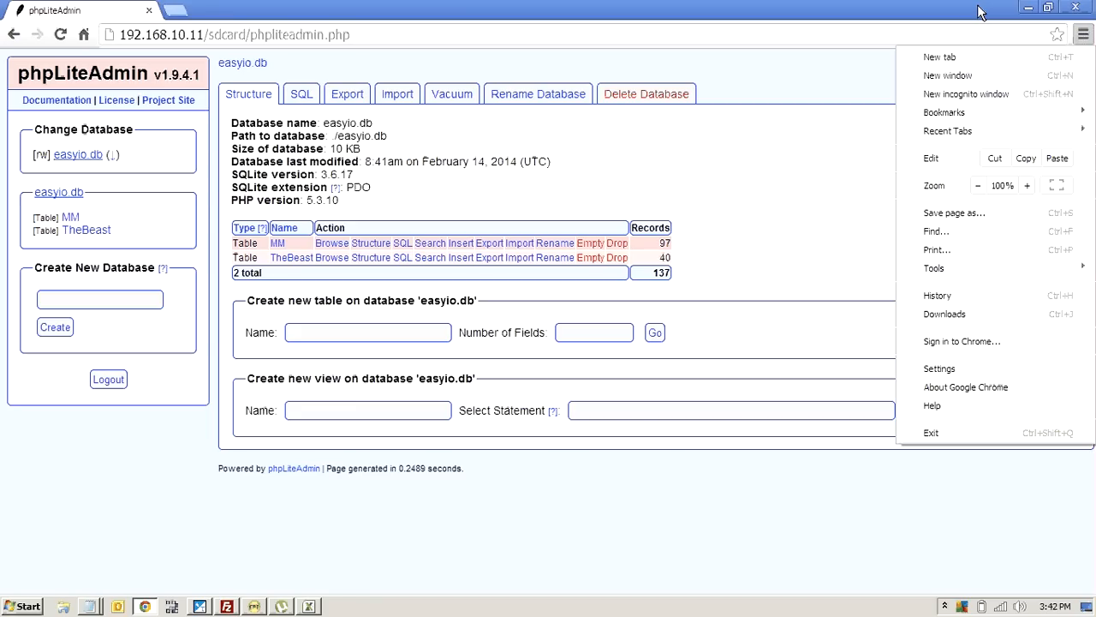
{"action": "mouse_move", "coordinate": [963, 13]}
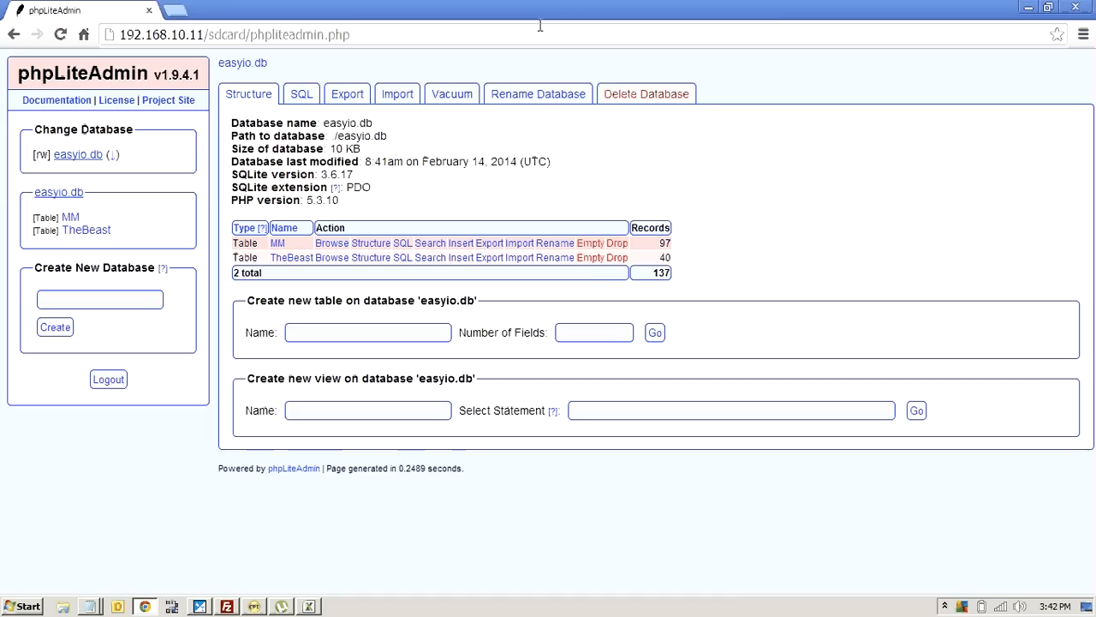
{"action": "mouse_move", "coordinate": [150, 197]}
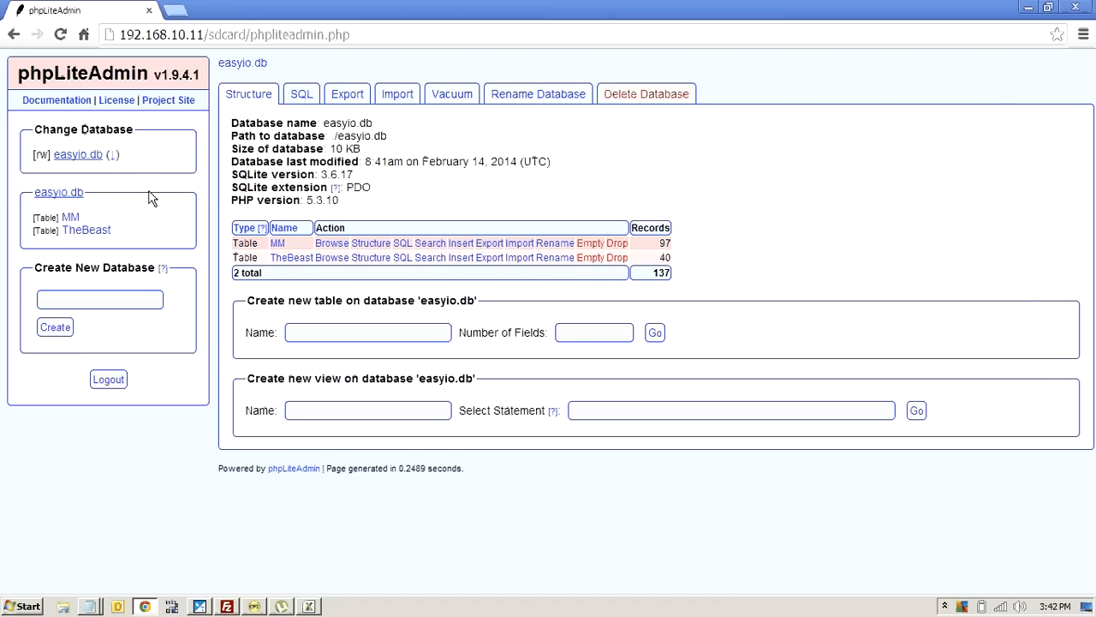
{"action": "mouse_move", "coordinate": [101, 159]}
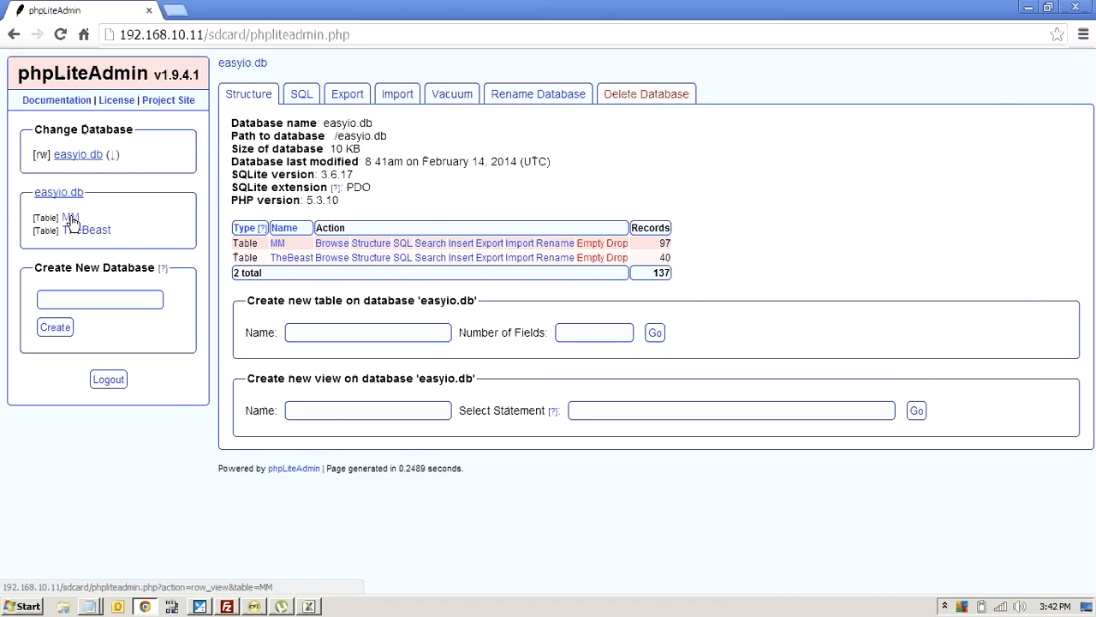
{"action": "mouse_move", "coordinate": [91, 230]}
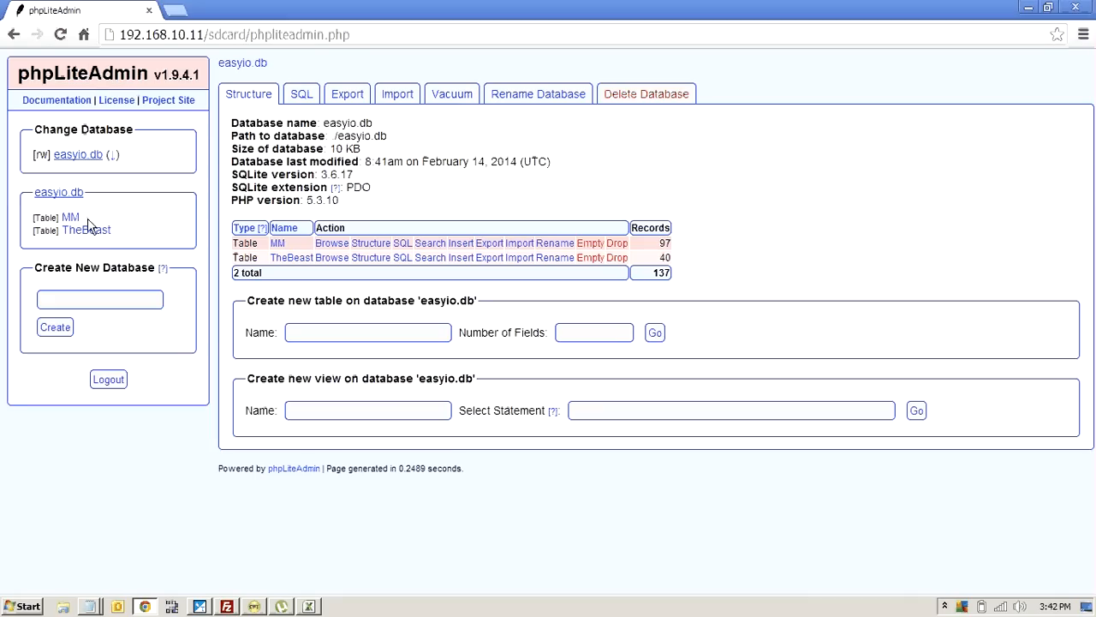
{"action": "mouse_move", "coordinate": [143, 212]}
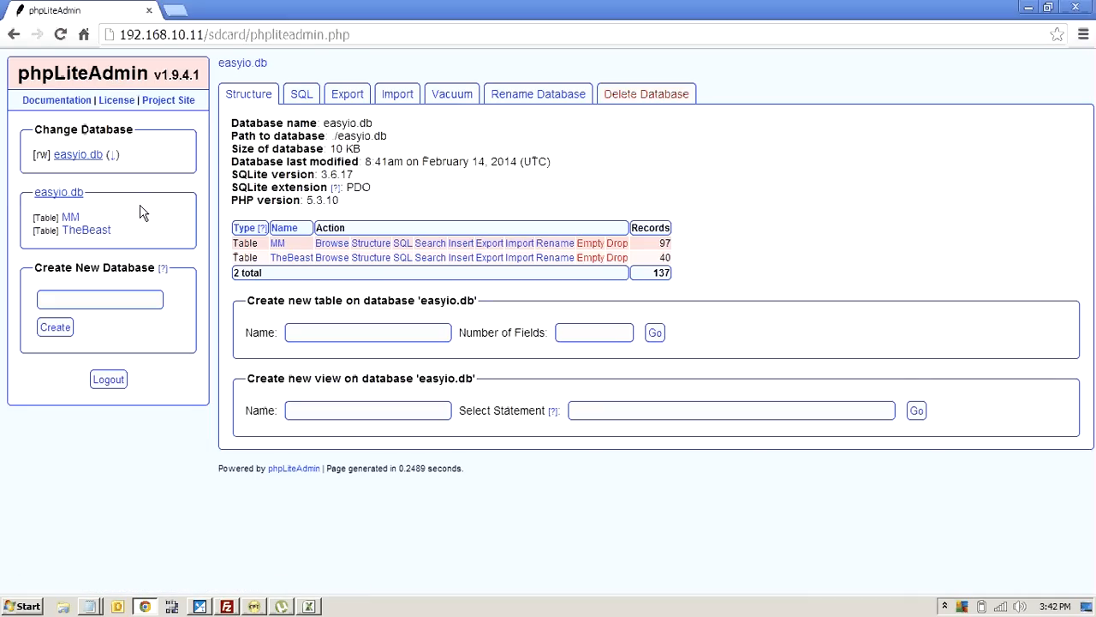
{"action": "mouse_move", "coordinate": [331, 542]}
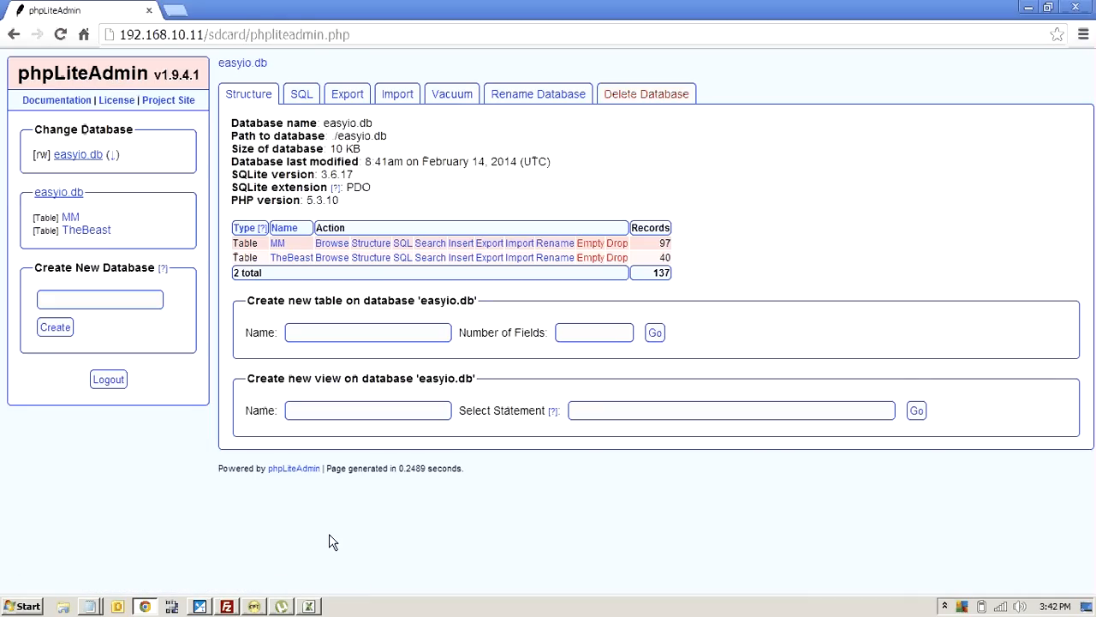
{"action": "left_click", "coordinate": [256, 607]}
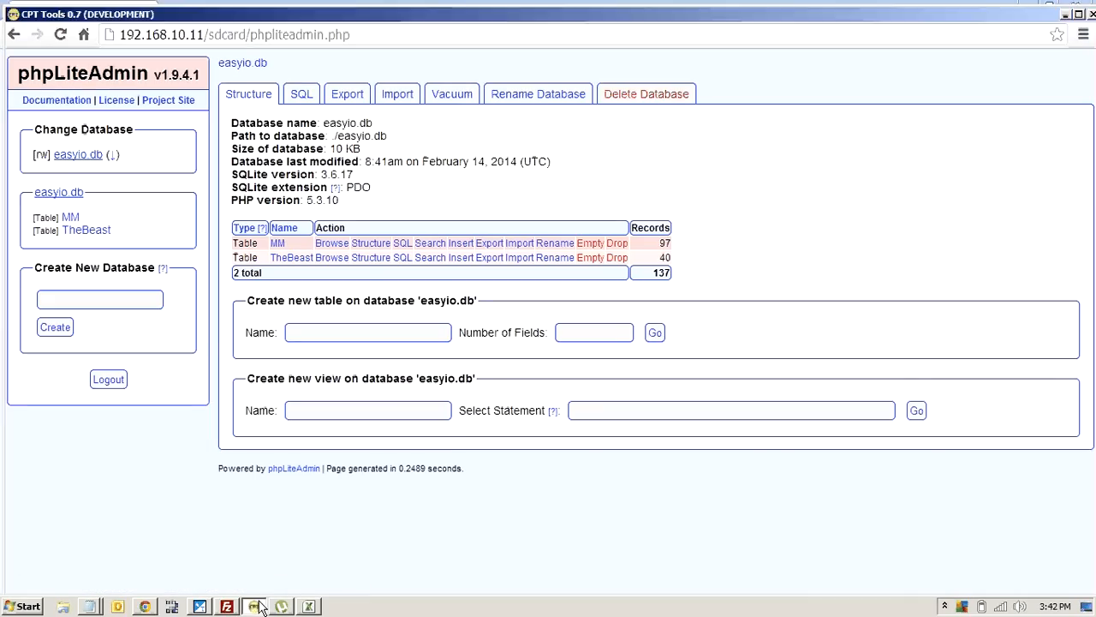
{"action": "left_click", "coordinate": [257, 605]}
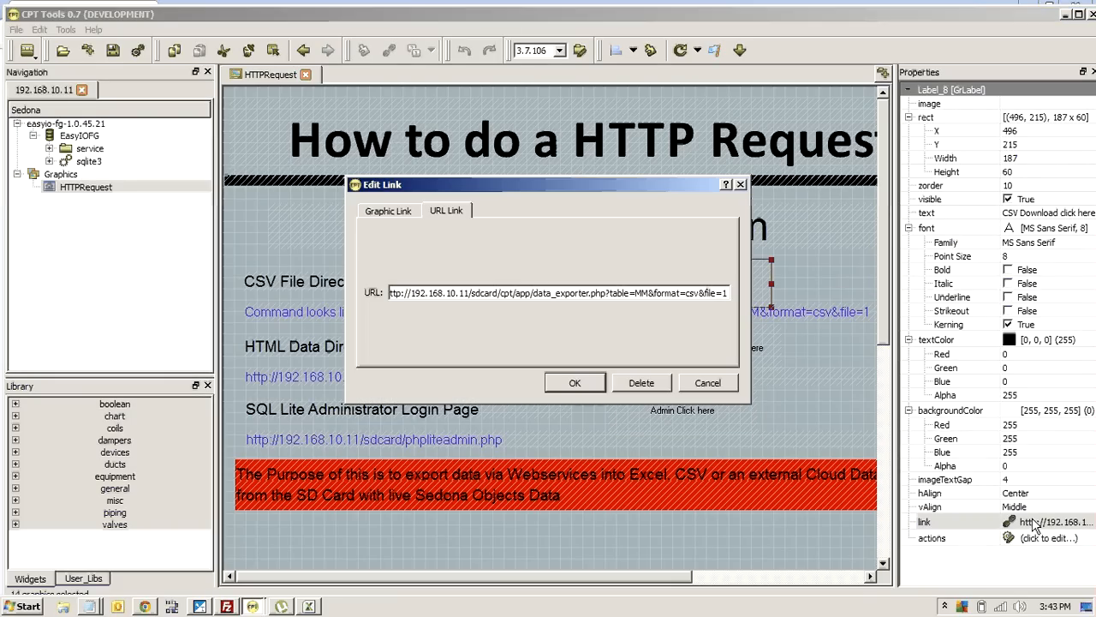
{"action": "left_click", "coordinate": [574, 382]}
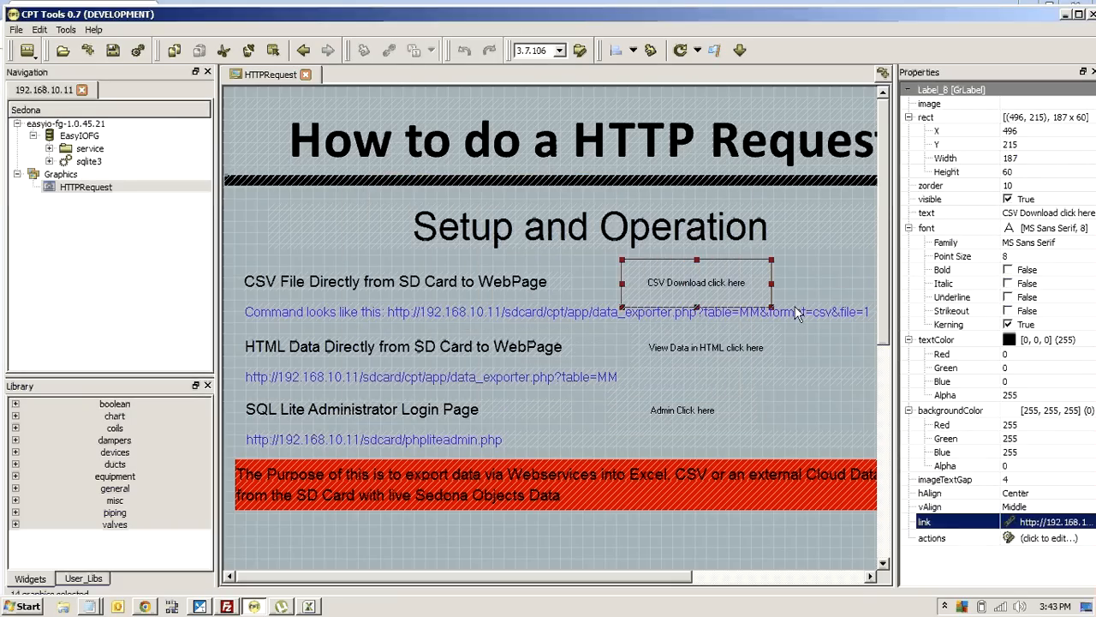
{"action": "left_click", "coordinate": [561, 312]}
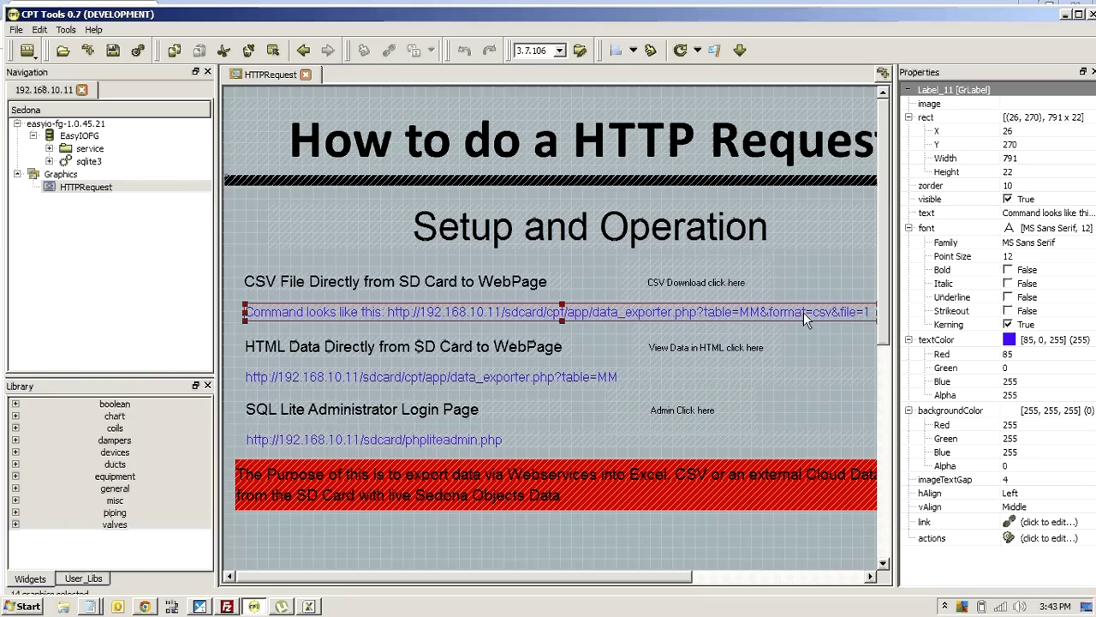
{"action": "mouse_move", "coordinate": [683, 418]}
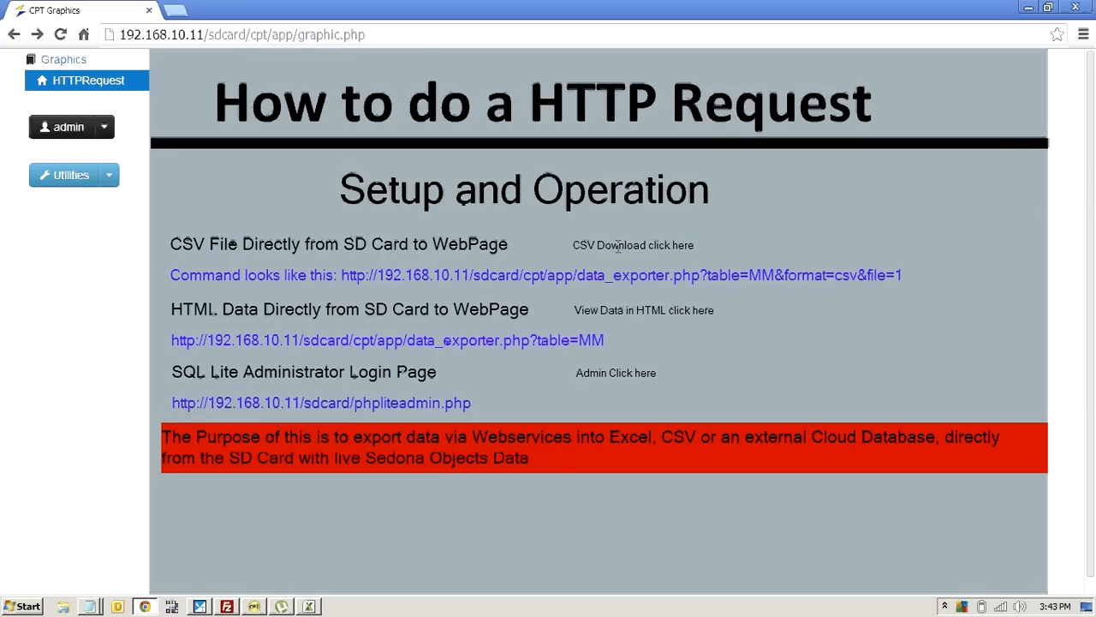
- Download the MM table via CSV Download and open the data CSV in Excel
{"action": "left_click", "coordinate": [630, 245]}
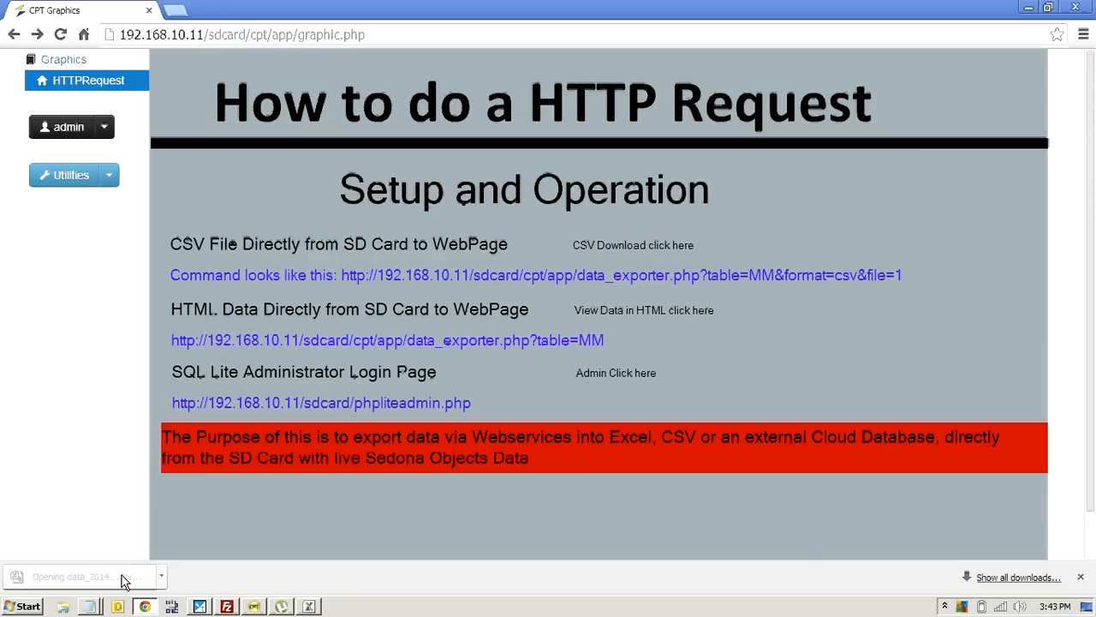
{"action": "mouse_move", "coordinate": [73, 565]}
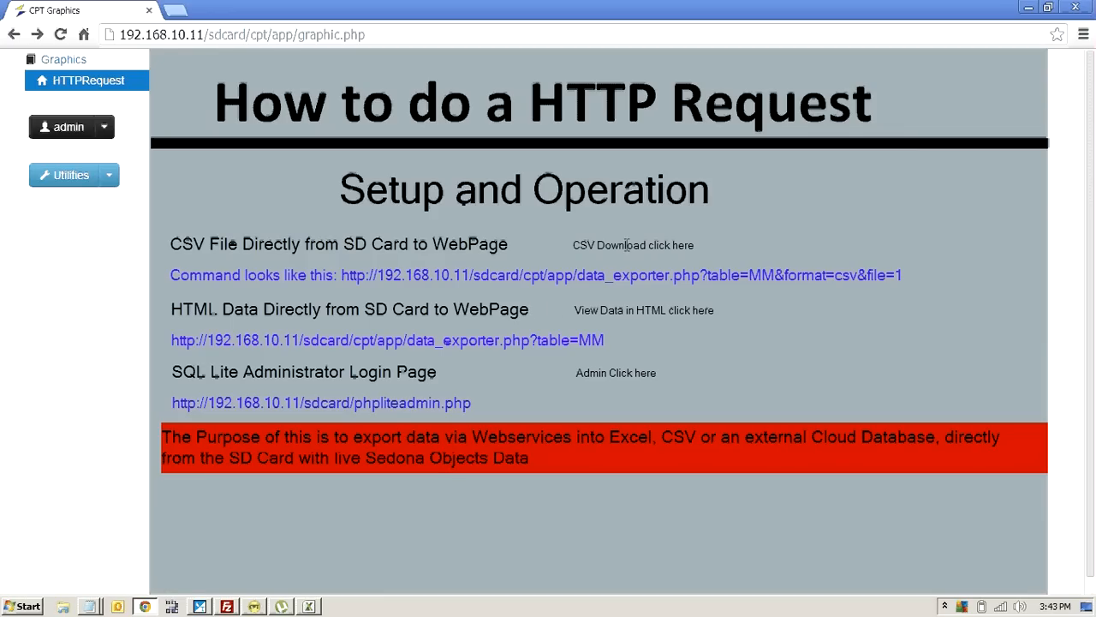
{"action": "left_click", "coordinate": [633, 244]}
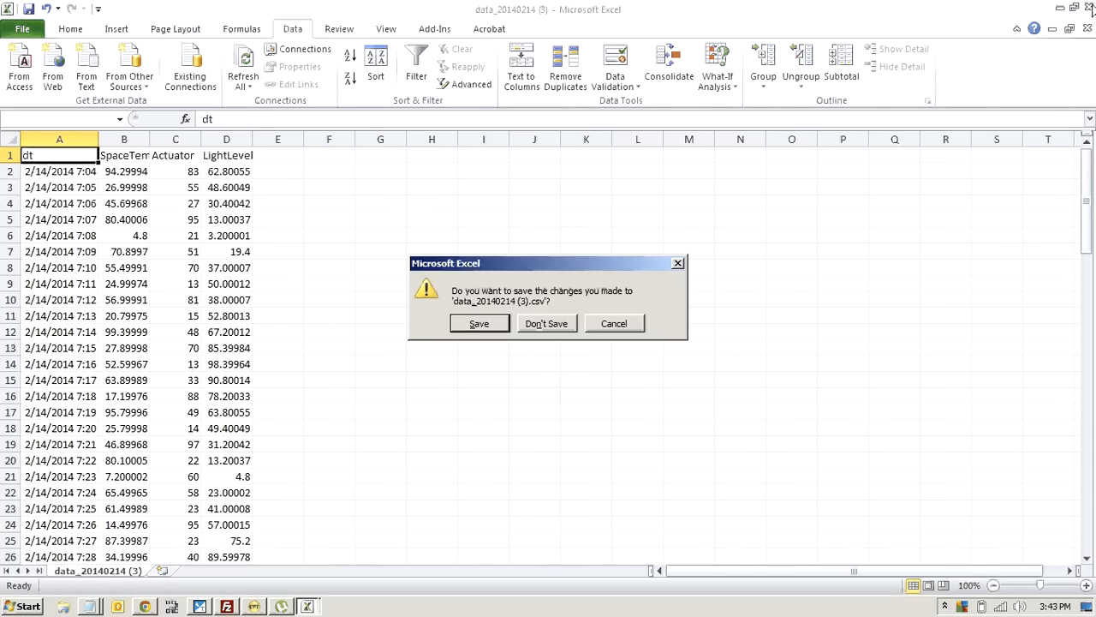
- Close the downloaded data CSV in Excel, choosing Don't Save
{"action": "left_click", "coordinate": [548, 323]}
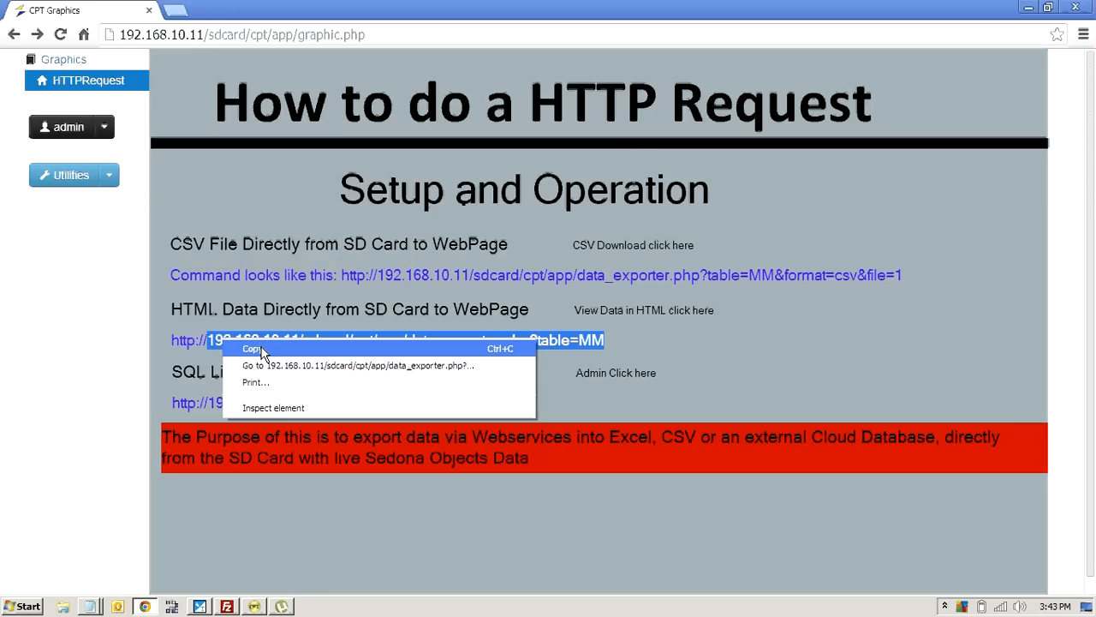
- Copy the table MM data_exporter HTML link and bring up the Windows programs list
{"action": "left_click", "coordinate": [252, 348]}
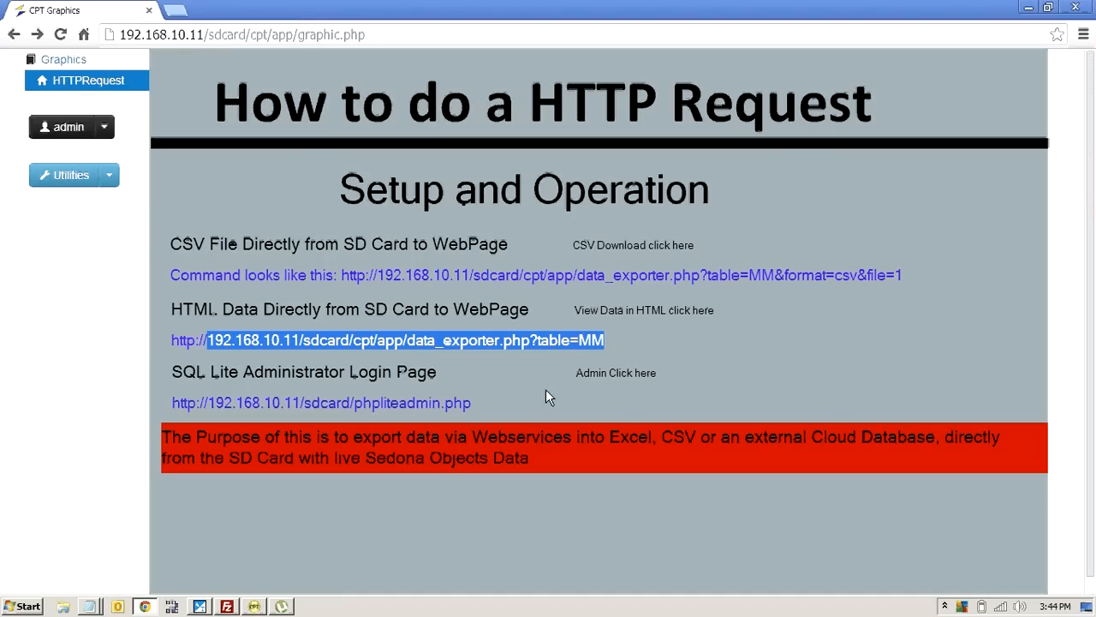
{"action": "mouse_move", "coordinate": [621, 382]}
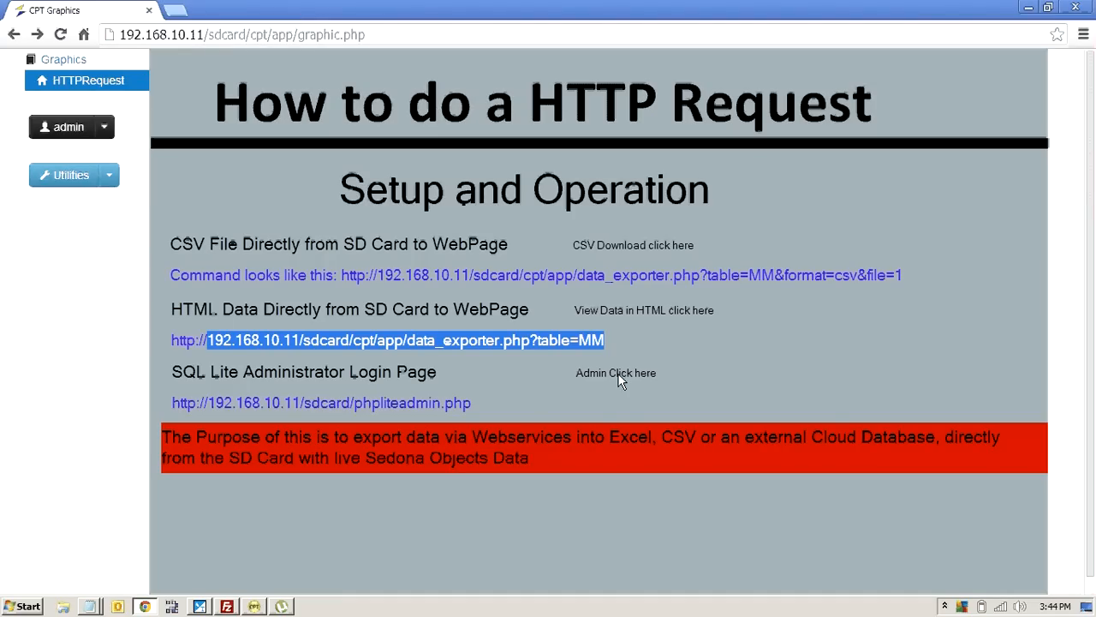
{"action": "mouse_move", "coordinate": [511, 384]}
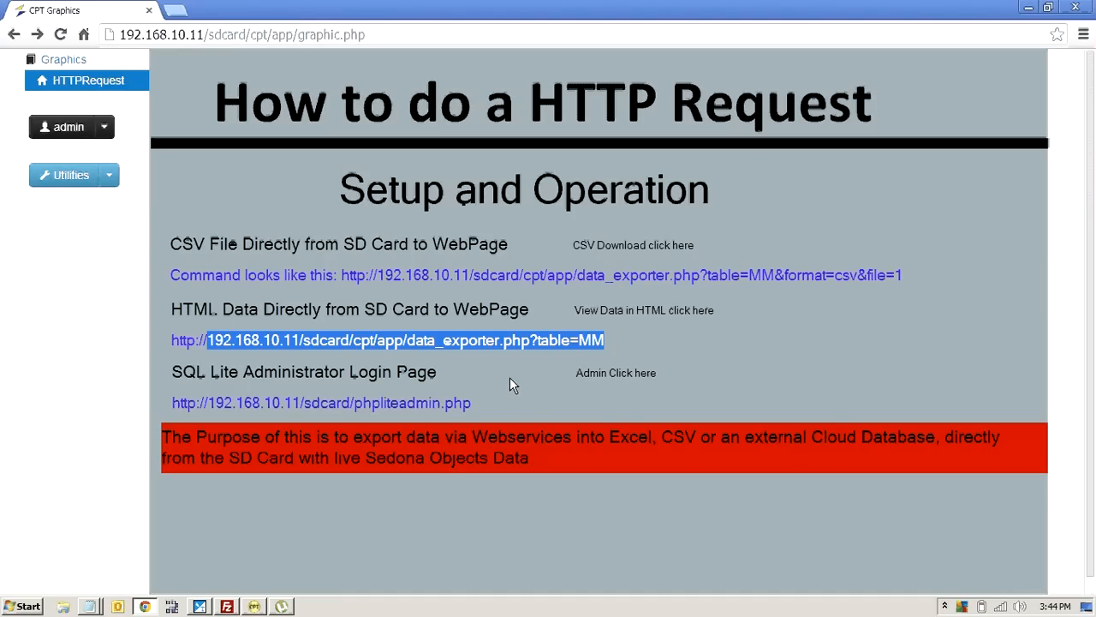
{"action": "mouse_move", "coordinate": [518, 370]}
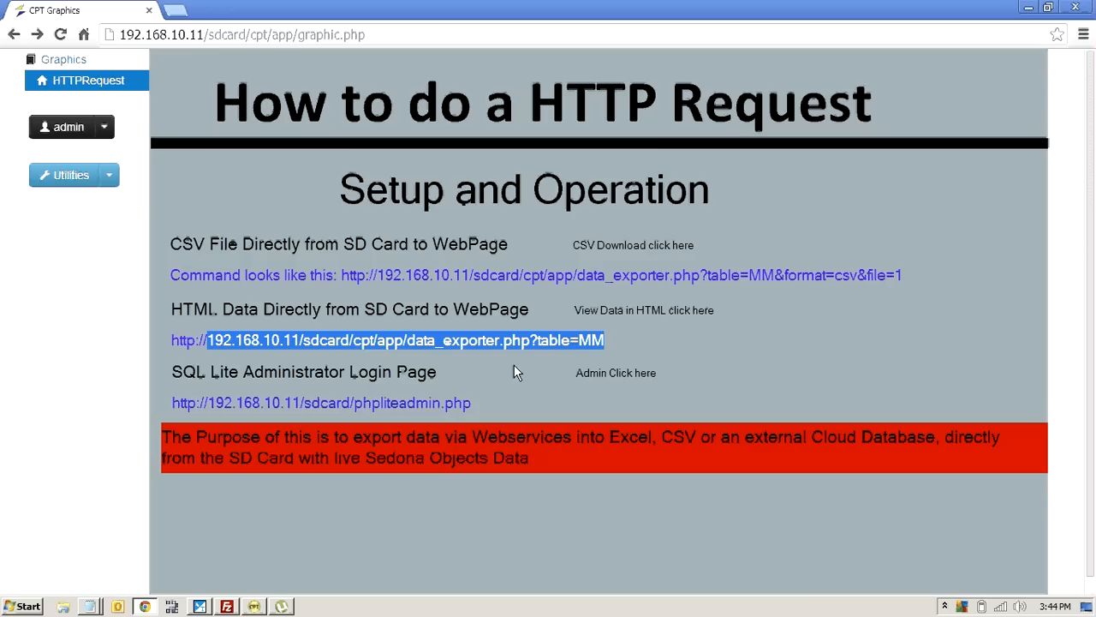
{"action": "mouse_move", "coordinate": [441, 198]}
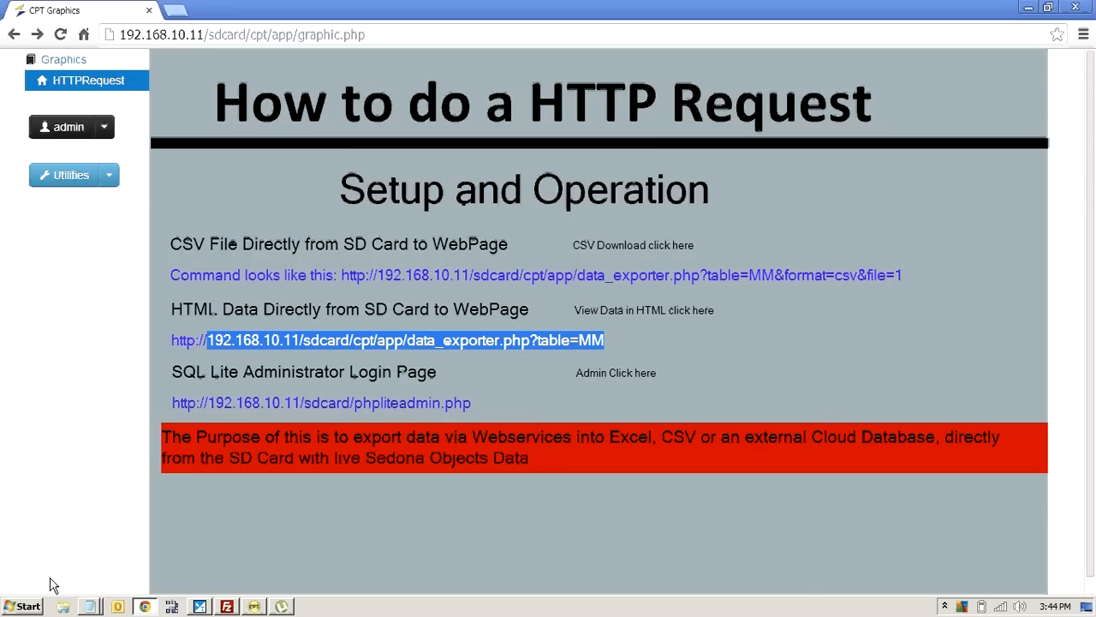
{"action": "left_click", "coordinate": [28, 607]}
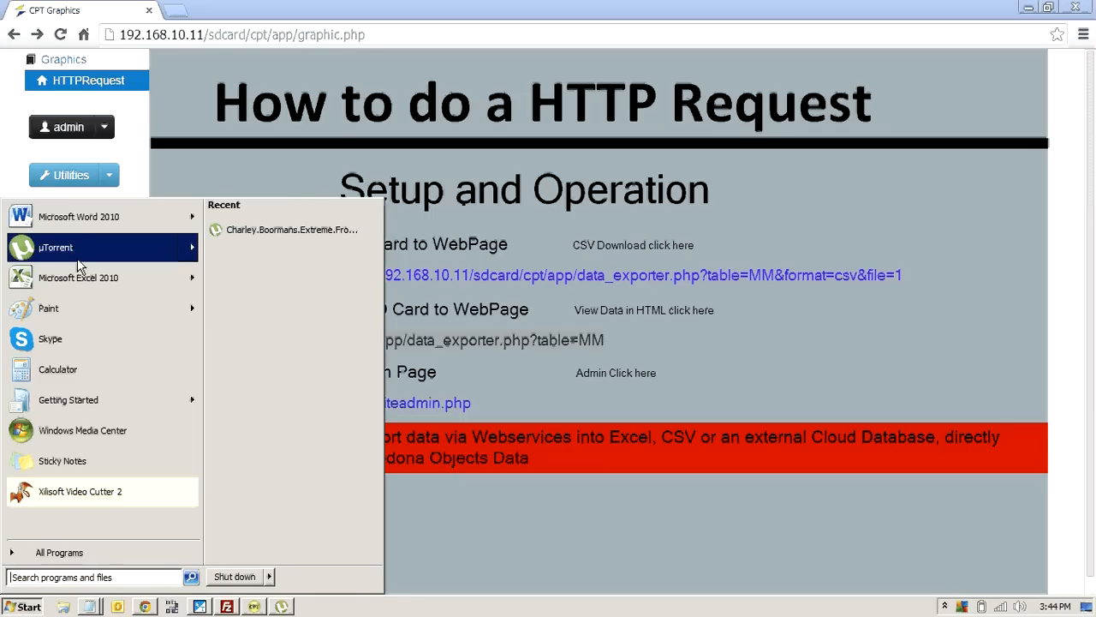
- In a blank Excel workbook, load 192.168.10.11/sdcard/cpt/app/data_exporter.pl via From Web and import its table
{"action": "left_click", "coordinate": [78, 277]}
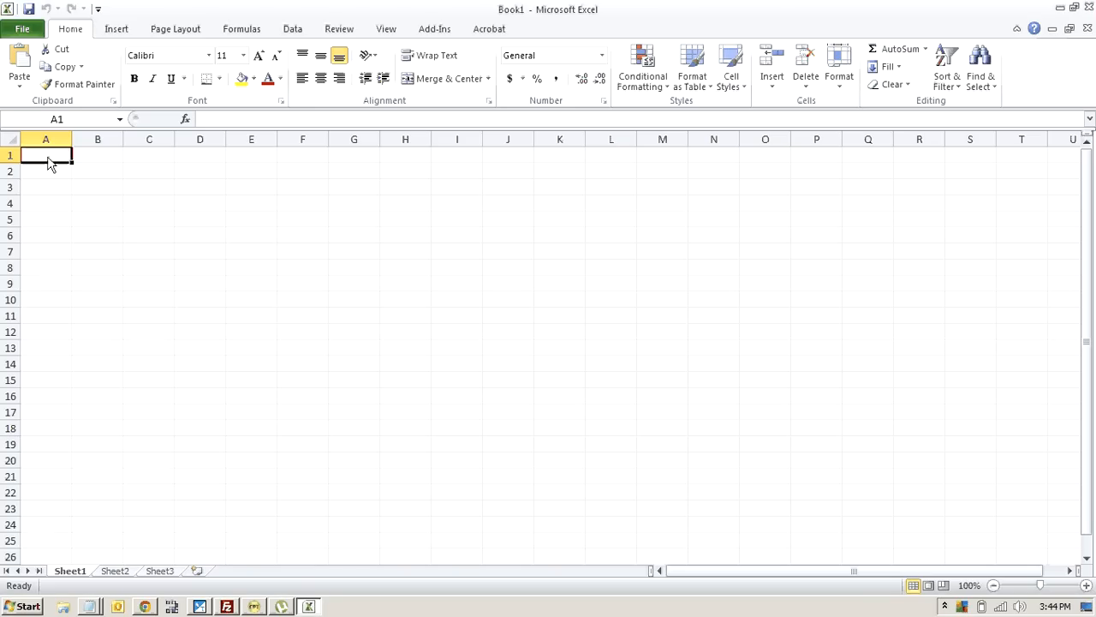
{"action": "mouse_move", "coordinate": [292, 29]}
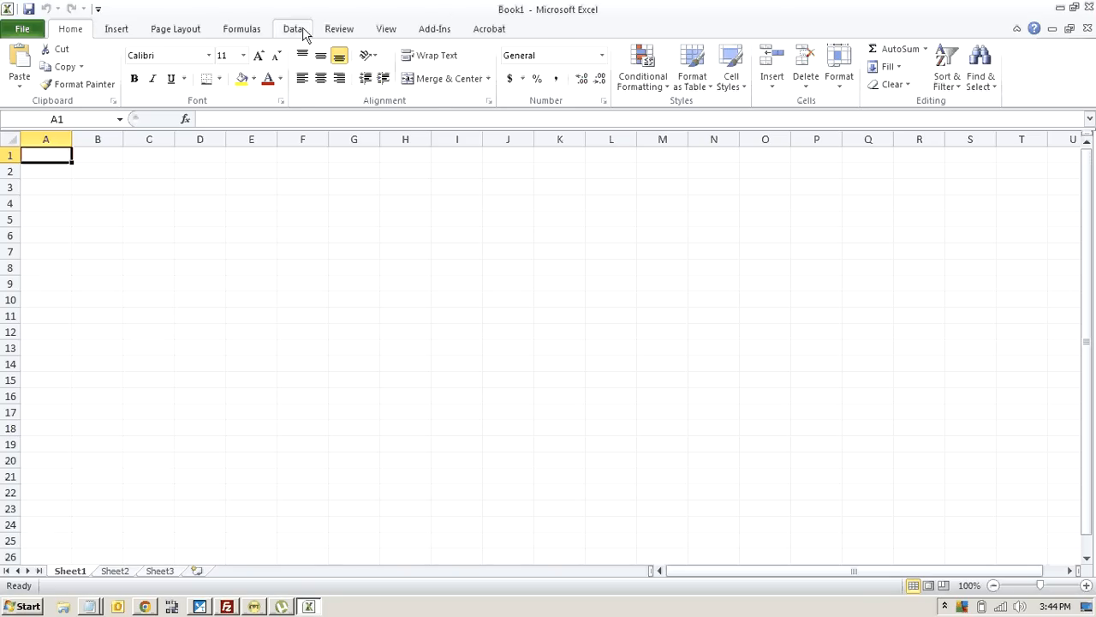
{"action": "left_click", "coordinate": [292, 28]}
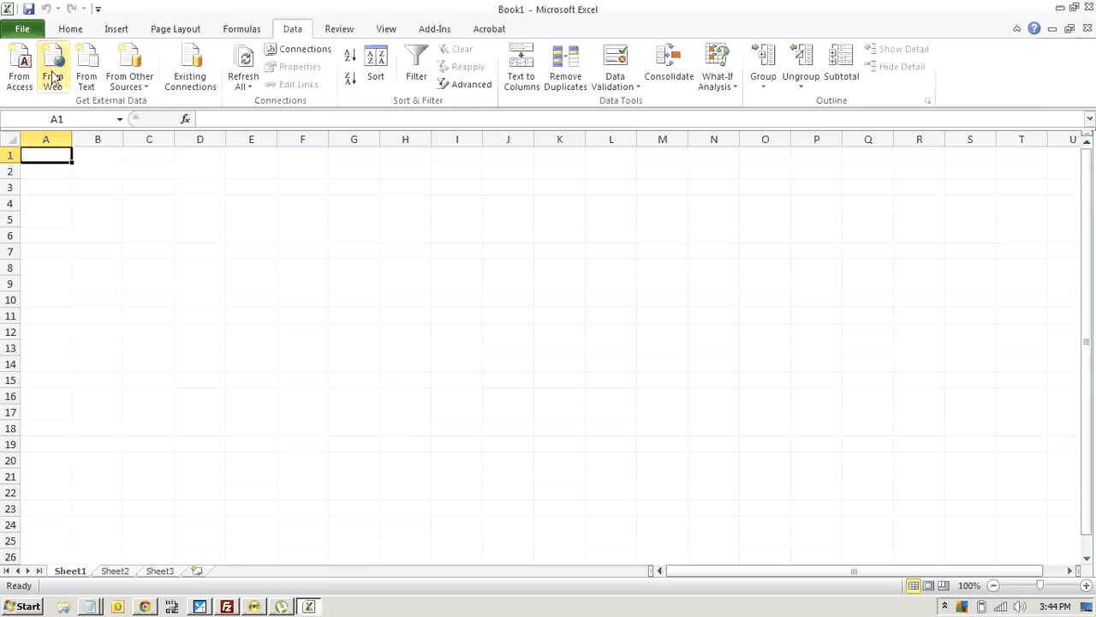
{"action": "left_click", "coordinate": [54, 56]}
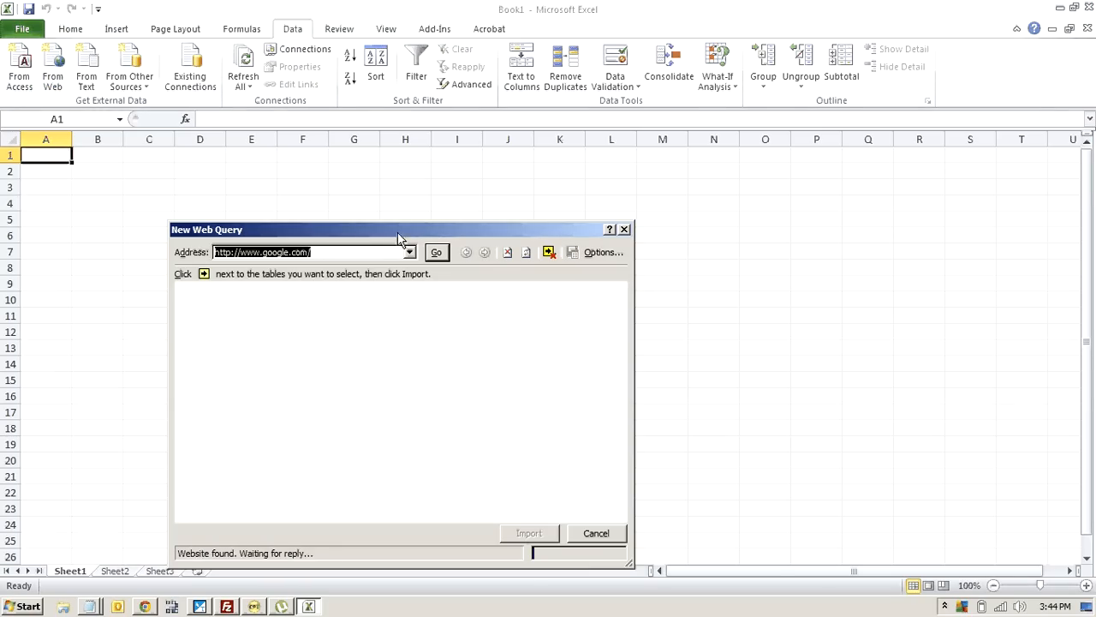
{"action": "left_click", "coordinate": [436, 252]}
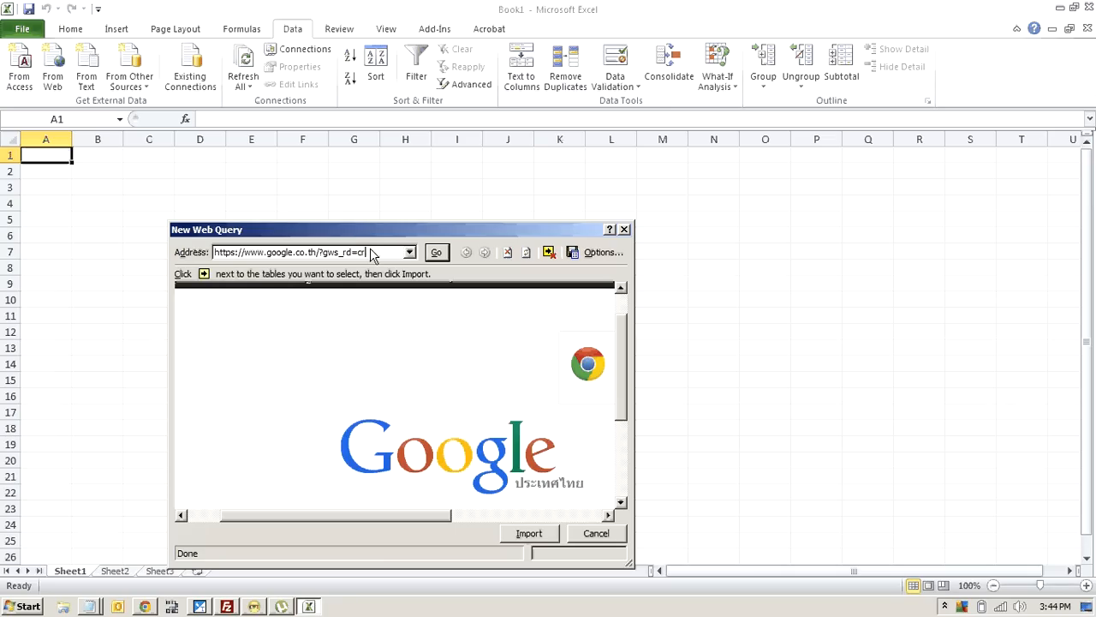
{"action": "left_click", "coordinate": [308, 252]}
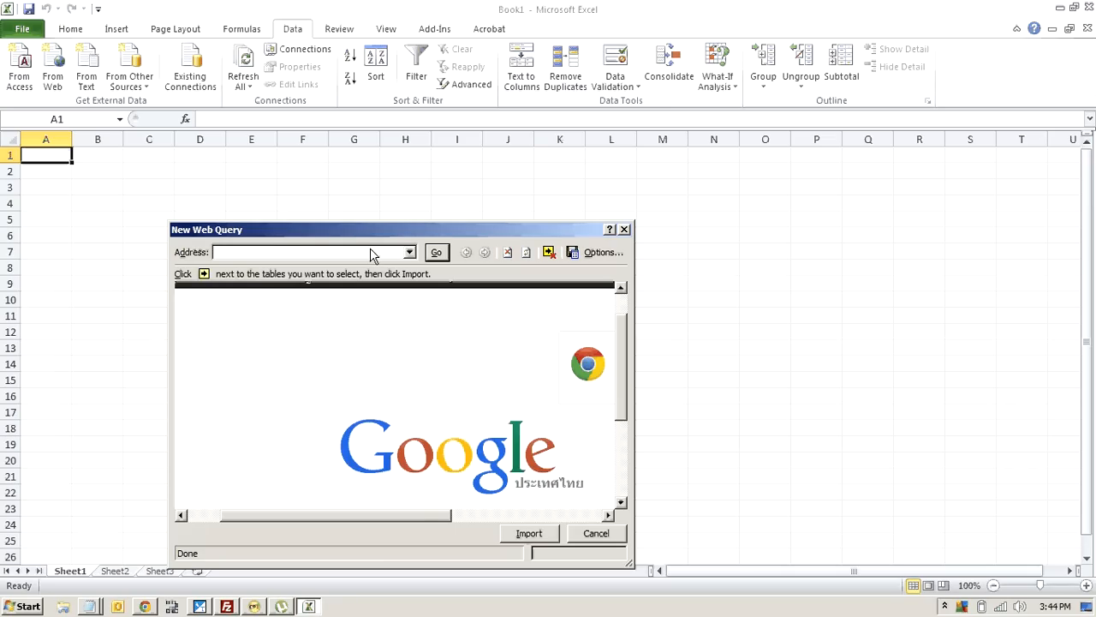
{"action": "type", "text": "192.168.10.11/sdcard/cpt/app/data_exporter.pl"}
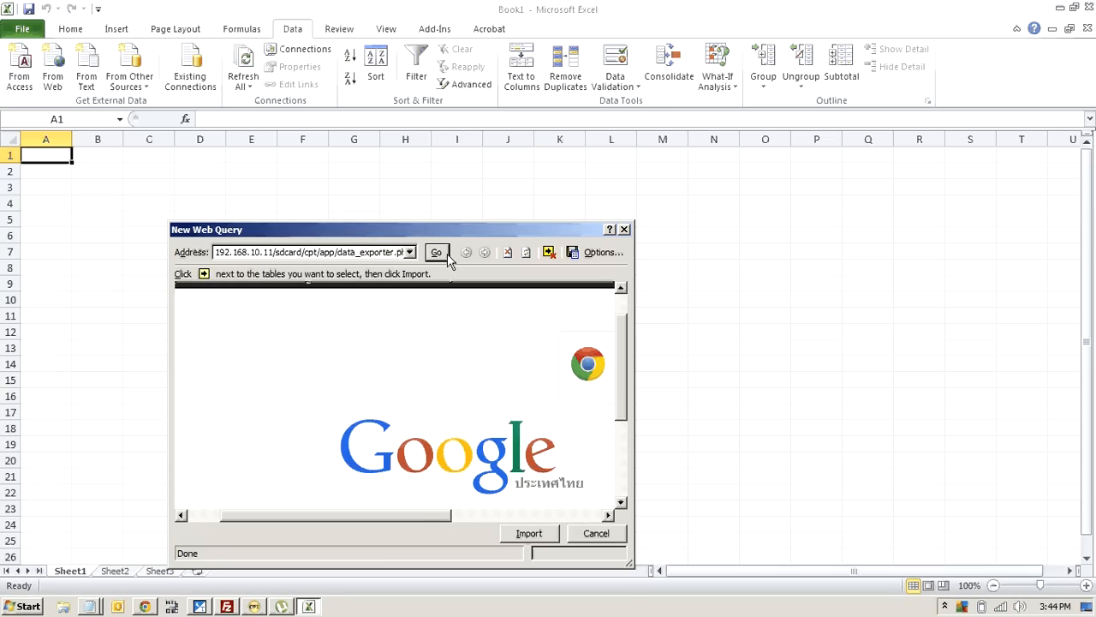
{"action": "left_click", "coordinate": [436, 252]}
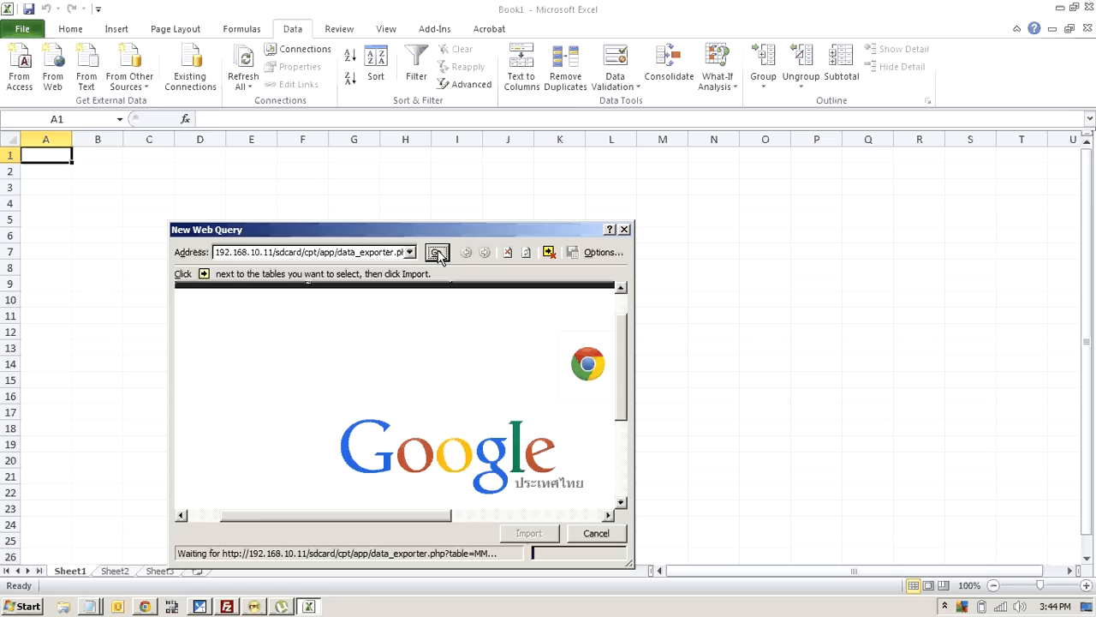
{"action": "left_click", "coordinate": [436, 252]}
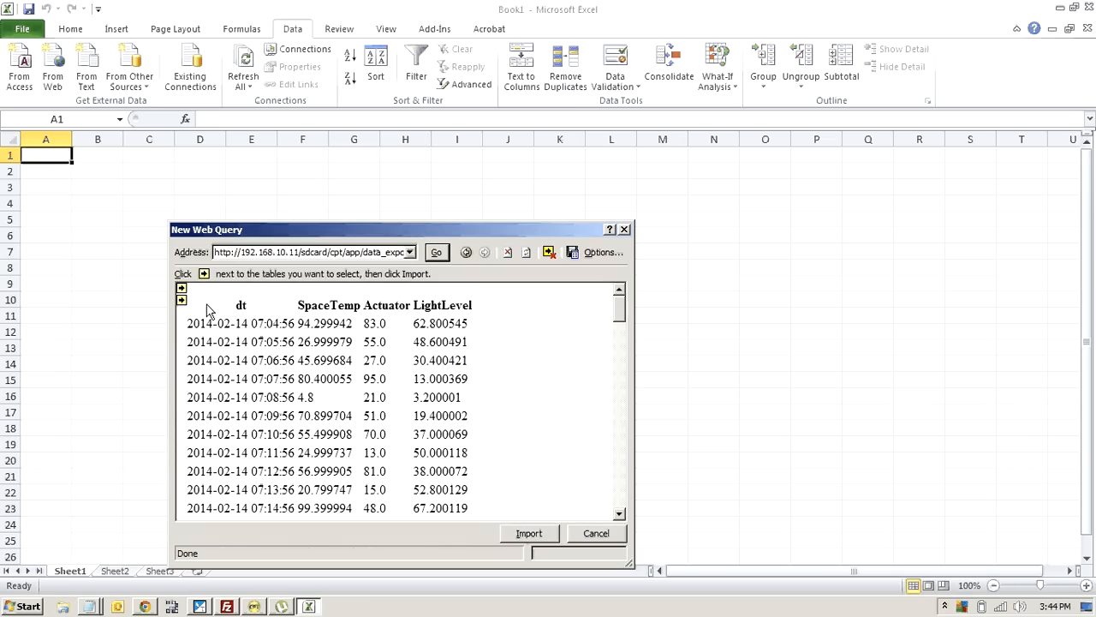
{"action": "left_click", "coordinate": [181, 299]}
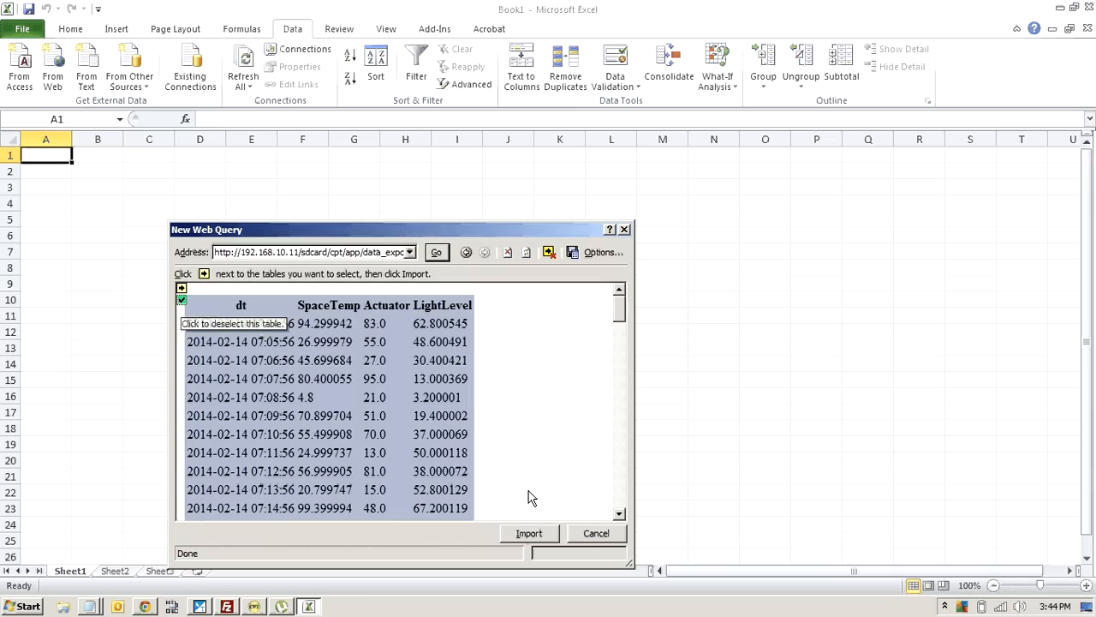
{"action": "left_click", "coordinate": [528, 532]}
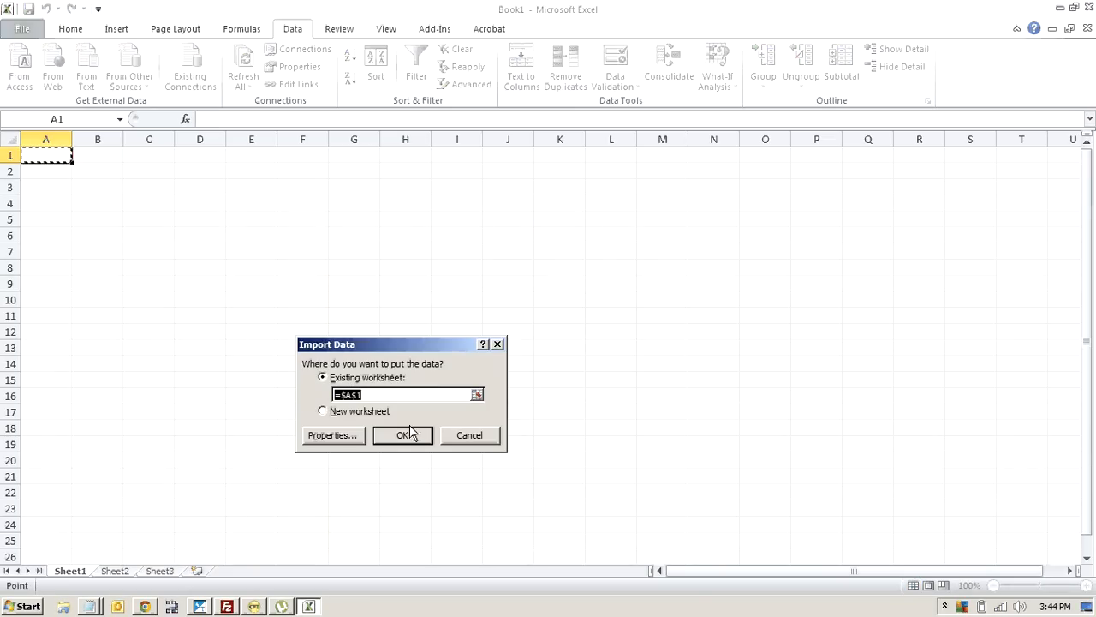
- Place the imported MM table at existing worksheet cell $A$1, then check the value in B5
{"action": "left_click", "coordinate": [402, 435]}
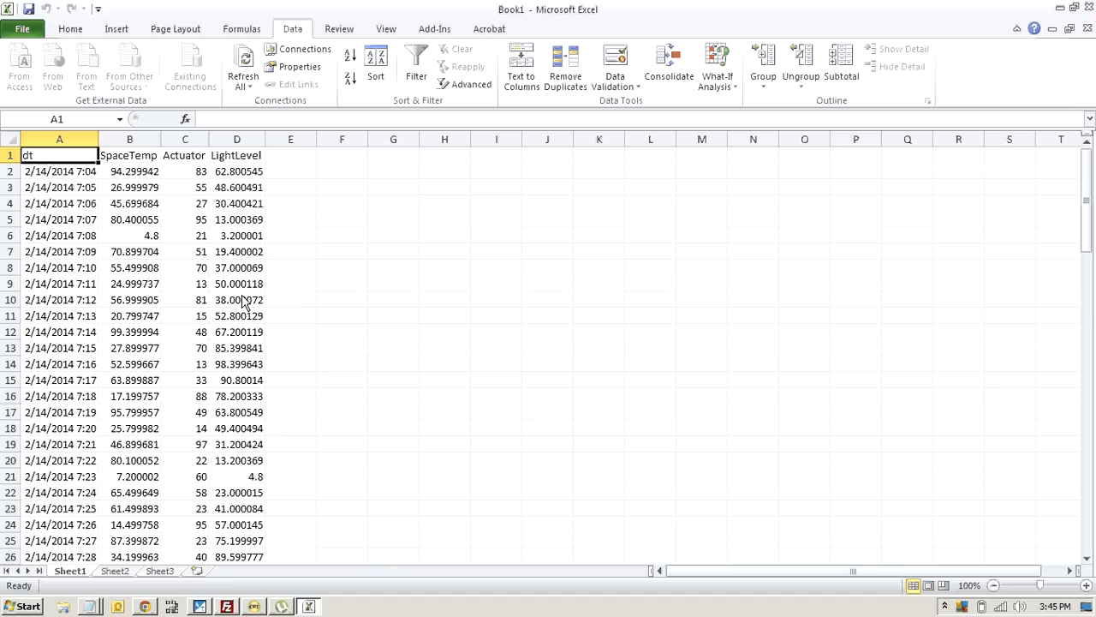
{"action": "mouse_move", "coordinate": [221, 229]}
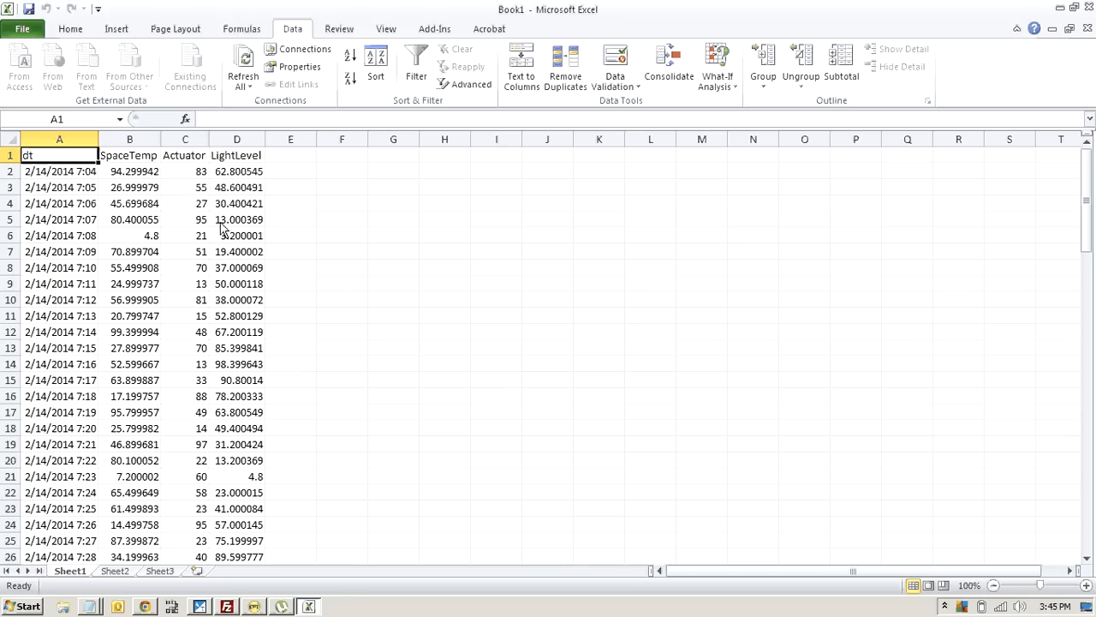
{"action": "left_click", "coordinate": [130, 219]}
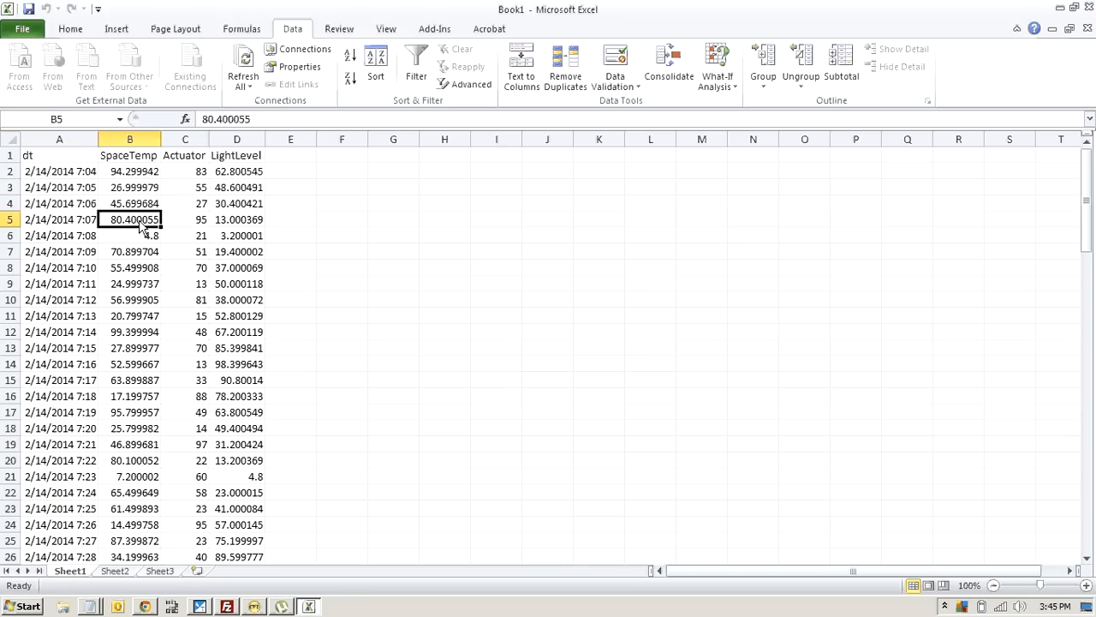